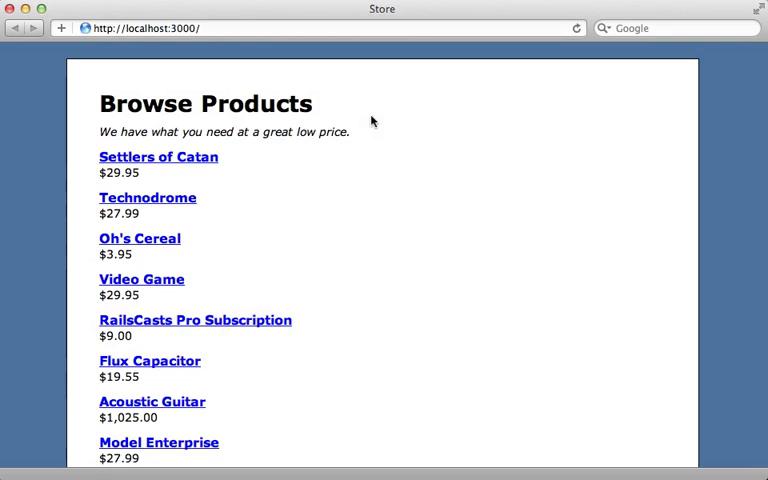
{"action": "mouse_move", "coordinate": [178, 108]}
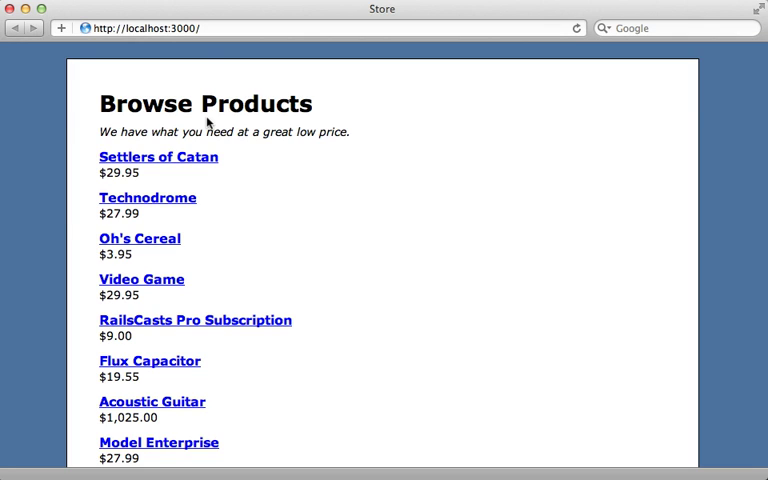
{"action": "mouse_move", "coordinate": [256, 158]}
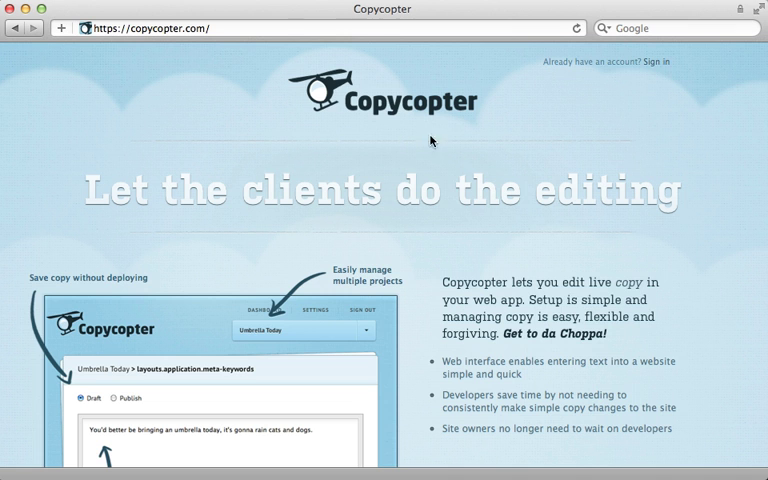
{"action": "mouse_move", "coordinate": [428, 292]}
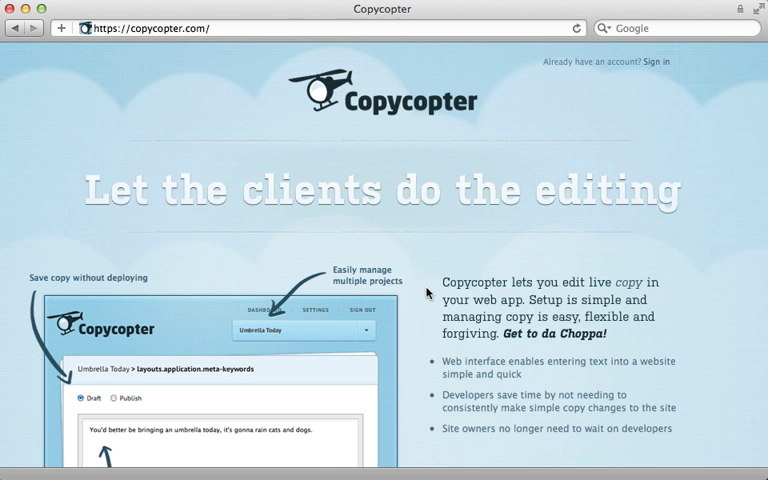
Scroll the Copycopter landing page down to the How it works section
{"action": "scroll", "scroll_direction": "down", "scroll_amount": 3}
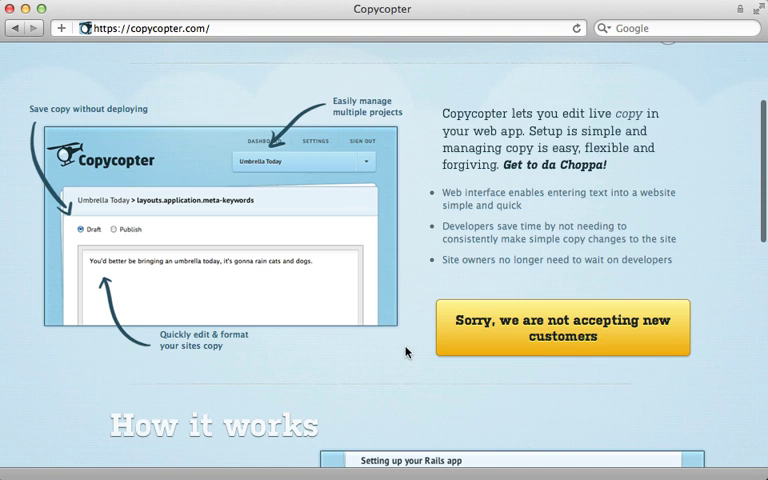
{"action": "scroll", "scroll_direction": "down", "scroll_amount": 3}
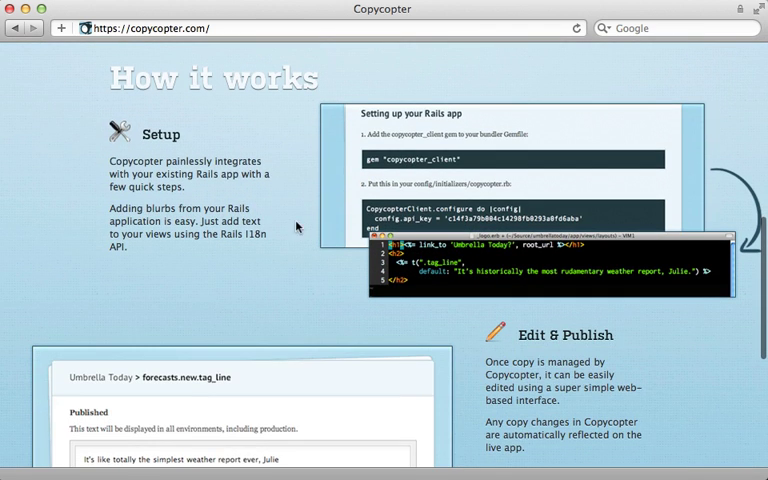
{"action": "mouse_move", "coordinate": [344, 260]}
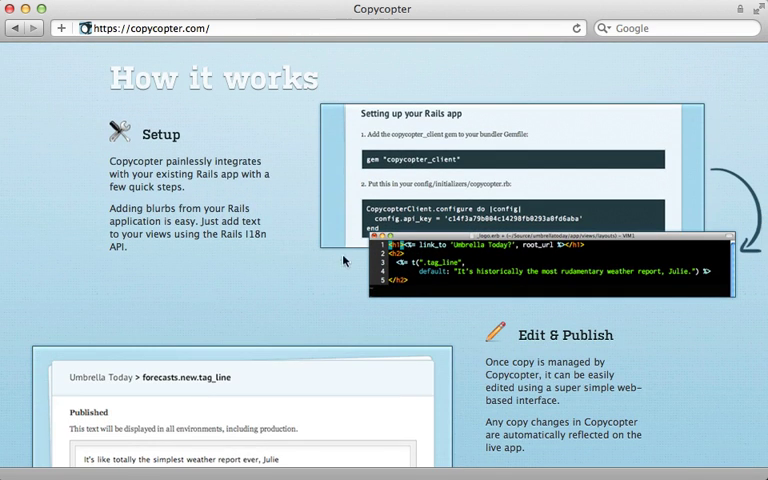
{"action": "mouse_move", "coordinate": [460, 334]}
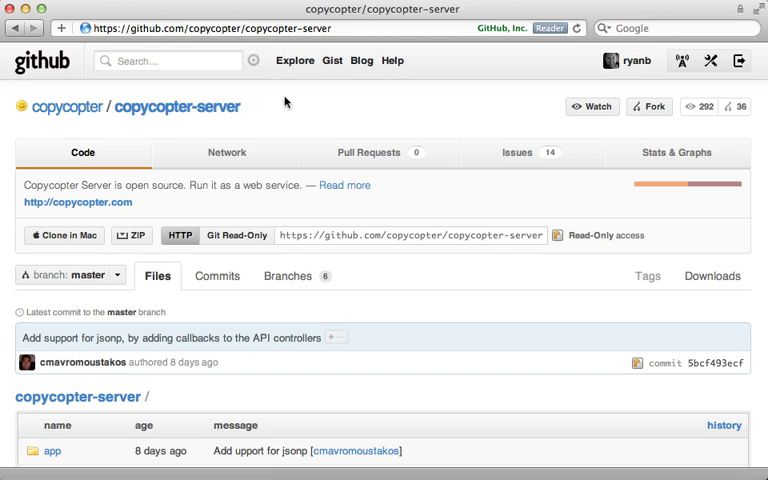
{"action": "mouse_move", "coordinate": [224, 126]}
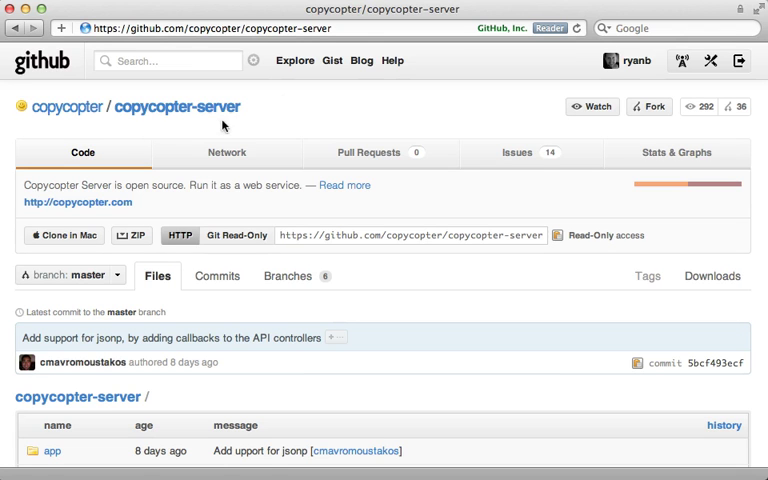
Scroll through the copycopter-server repository's file list on GitHub
{"action": "scroll", "scroll_direction": "down", "scroll_amount": 3}
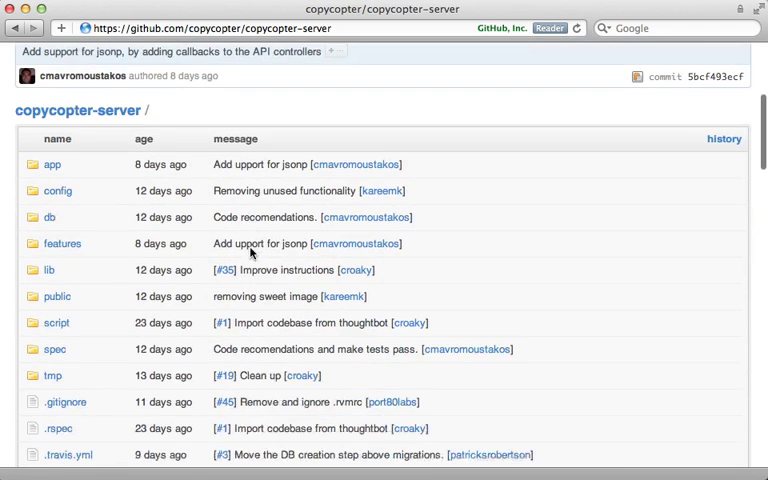
{"action": "scroll", "scroll_direction": "down", "scroll_amount": 3}
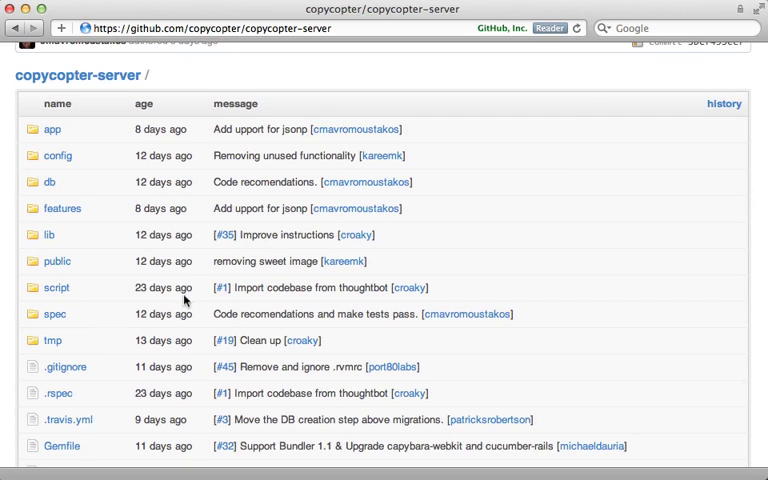
{"action": "mouse_move", "coordinate": [110, 318]}
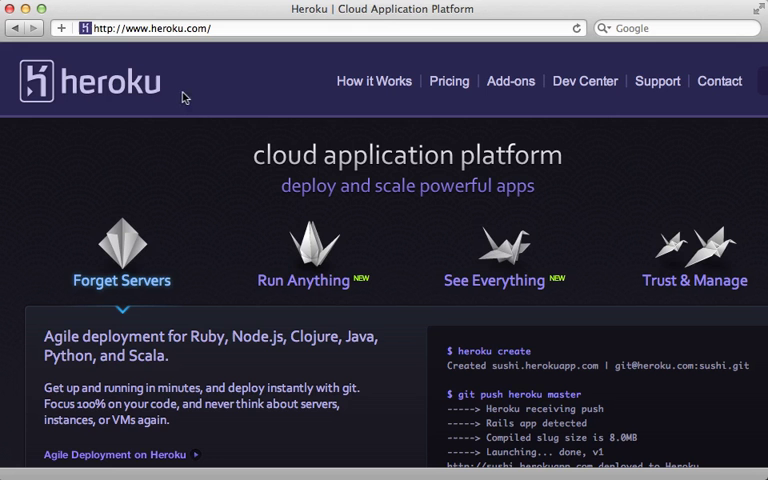
{"action": "mouse_move", "coordinate": [170, 116]}
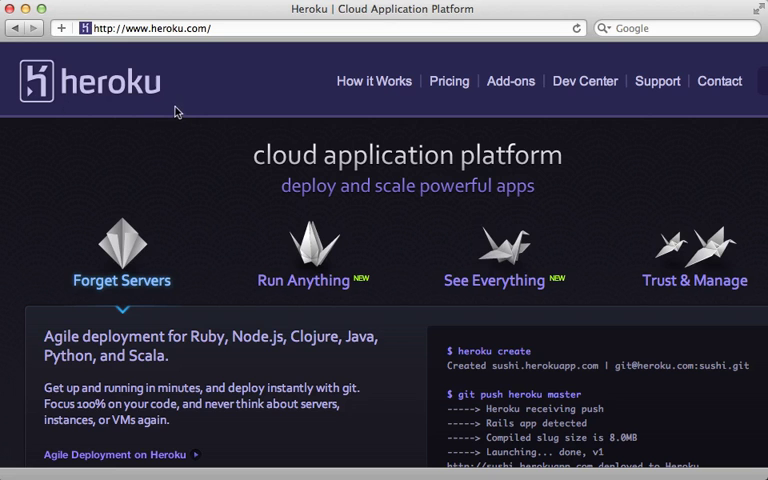
Scroll the Heroku Toolbelt page and choose the Mac OS X download
{"action": "scroll", "scroll_direction": "down", "scroll_amount": 3}
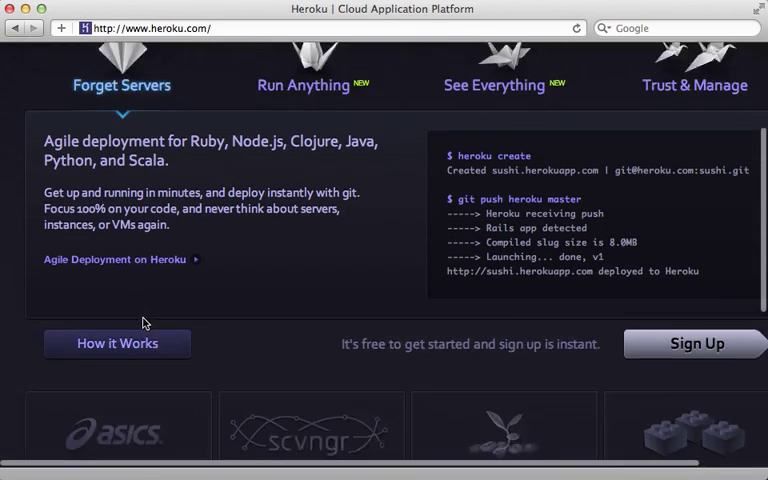
{"action": "scroll", "scroll_direction": "down", "scroll_amount": 3}
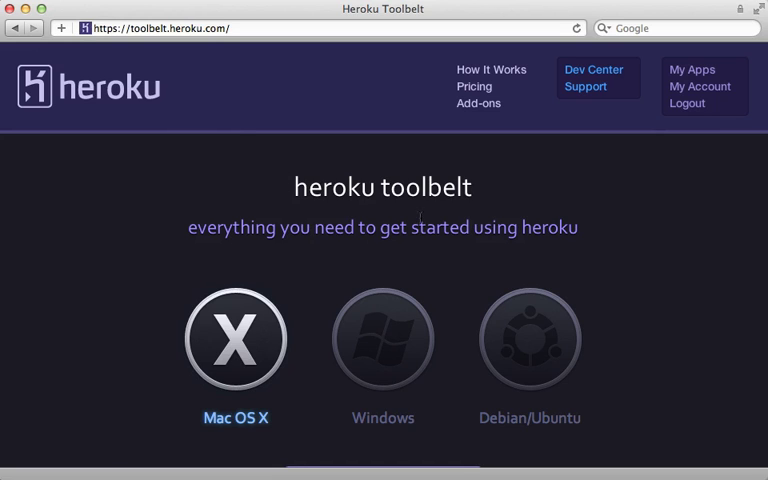
{"action": "mouse_move", "coordinate": [294, 212]}
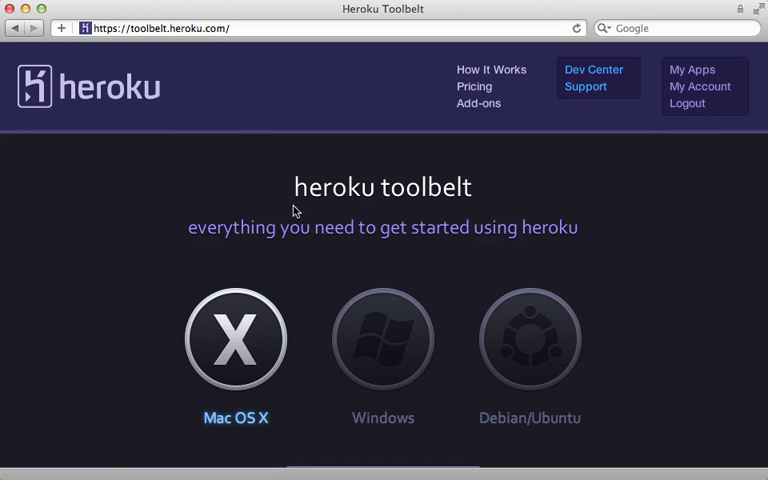
{"action": "scroll", "scroll_direction": "down", "scroll_amount": 3}
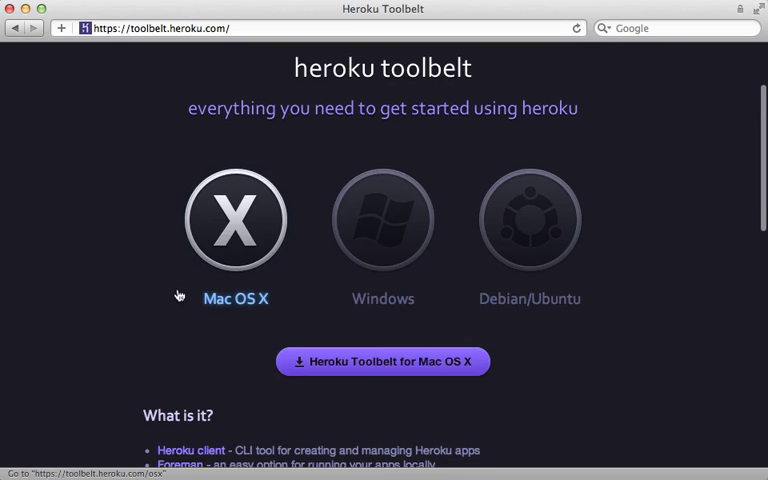
{"action": "left_click", "coordinate": [382, 360]}
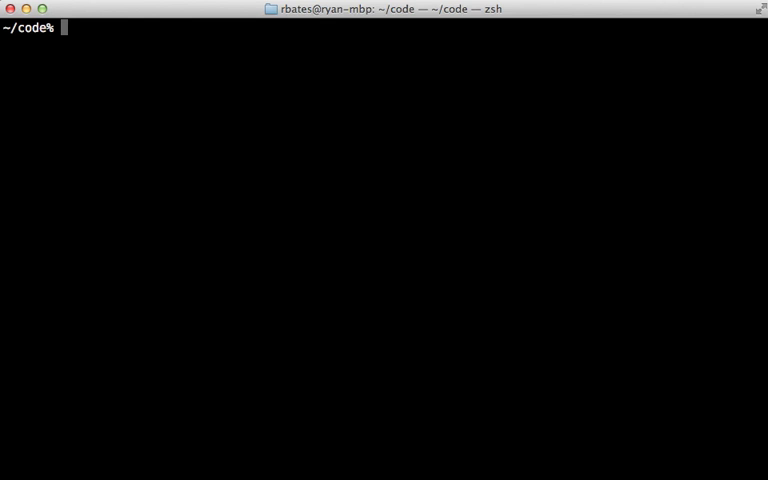
{"action": "type", "text": "heroku login"}
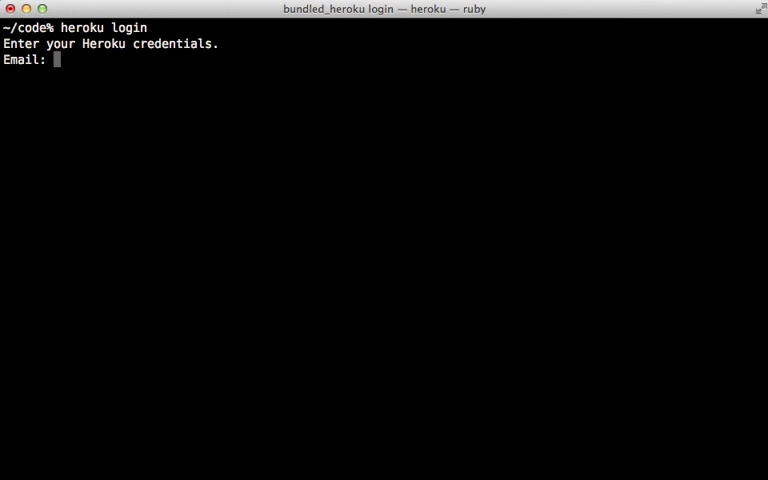
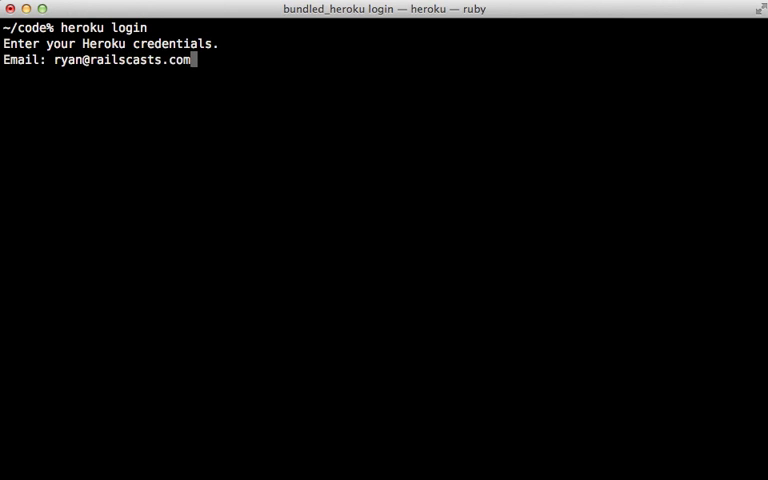
{"action": "key", "text": "Return"}
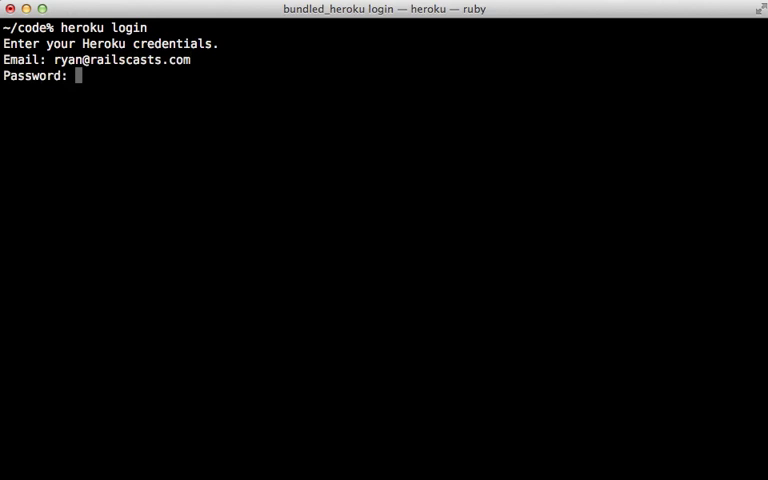
{"action": "key", "text": "Return"}
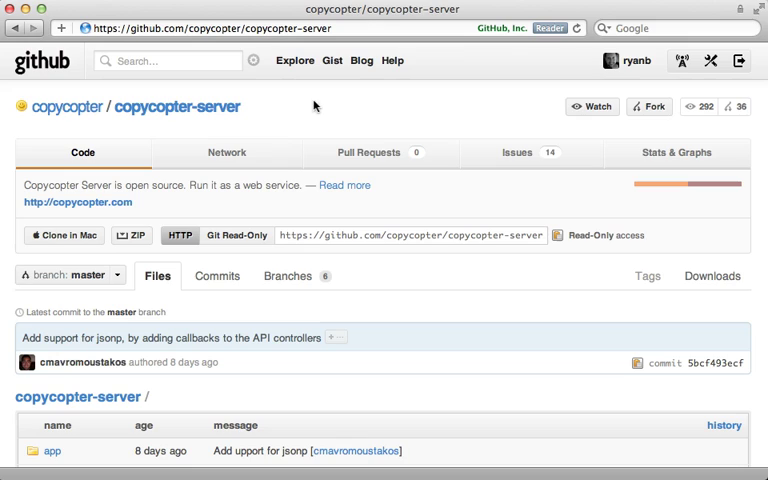
Scroll the copycopter-server README down to its Setup and Deploy instructions
{"action": "scroll", "scroll_direction": "down", "scroll_amount": 3}
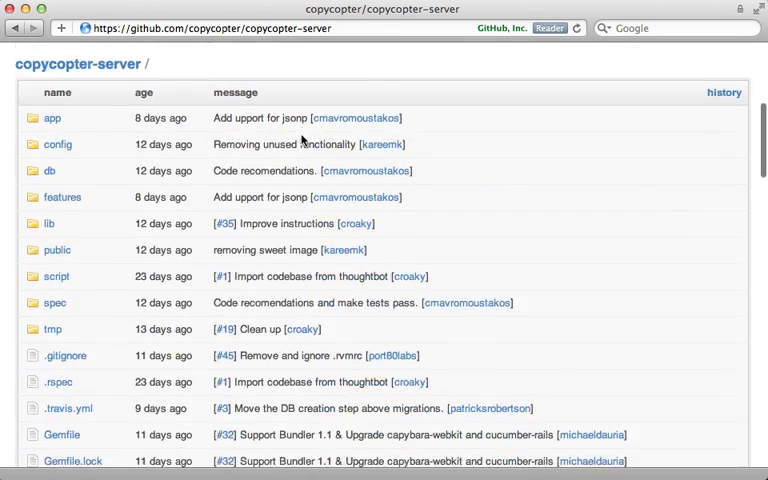
{"action": "scroll", "scroll_direction": "down", "scroll_amount": 3}
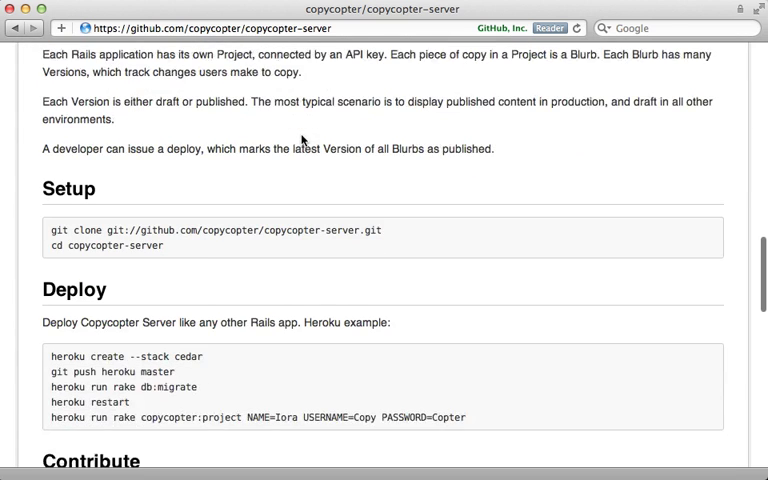
{"action": "scroll", "scroll_direction": "down", "scroll_amount": 3}
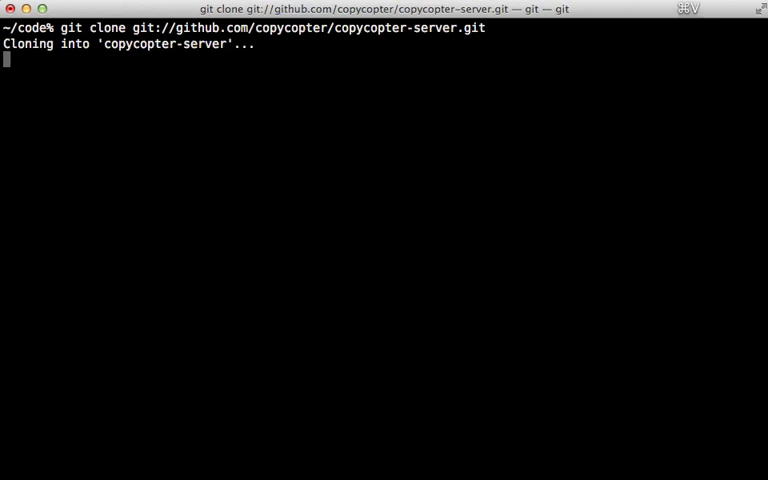
Change into the copycopter-server folder and attempt heroku create --stack cedar
{"action": "type", "text": "cd cop"}
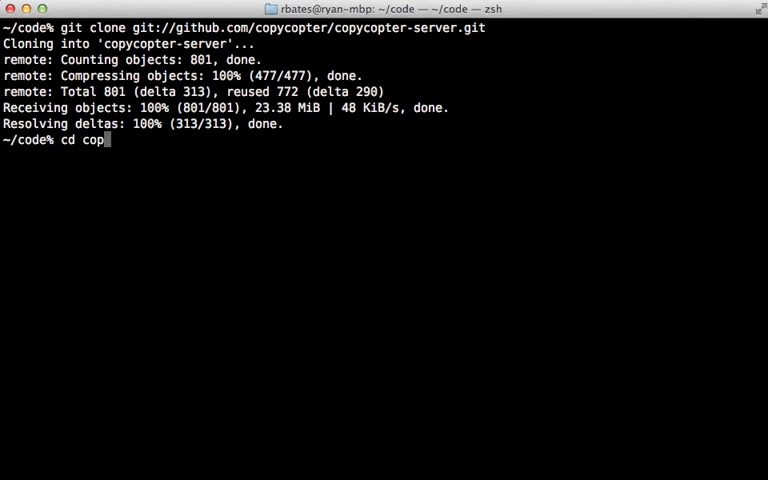
{"action": "key", "text": "Return"}
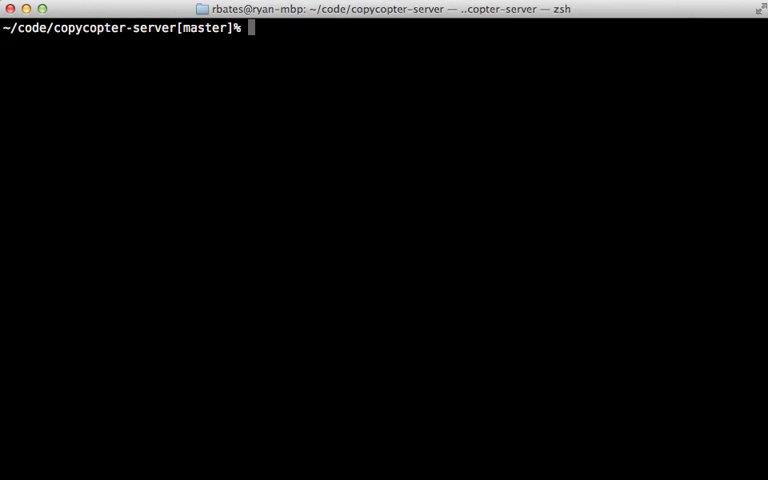
{"action": "type", "text": "heroku create --stack cedar"}
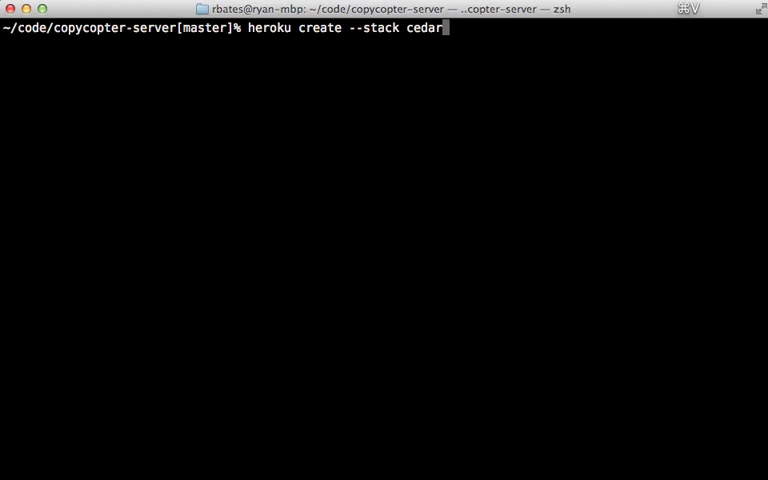
{"action": "key", "text": "Return"}
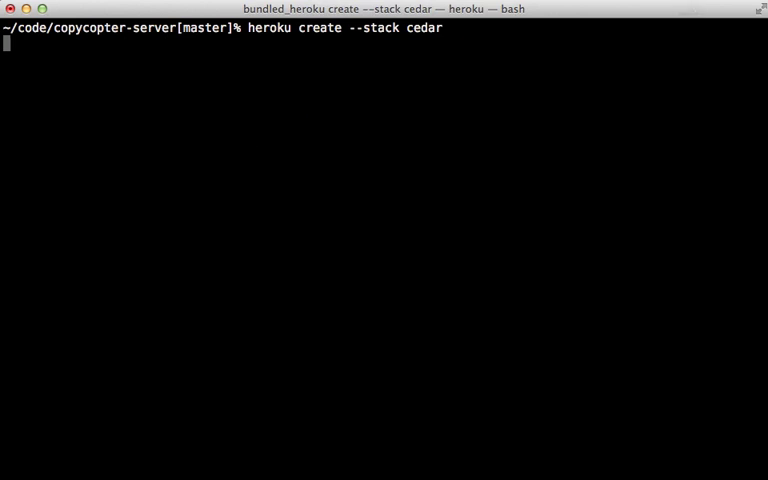
{"action": "key", "text": "Return"}
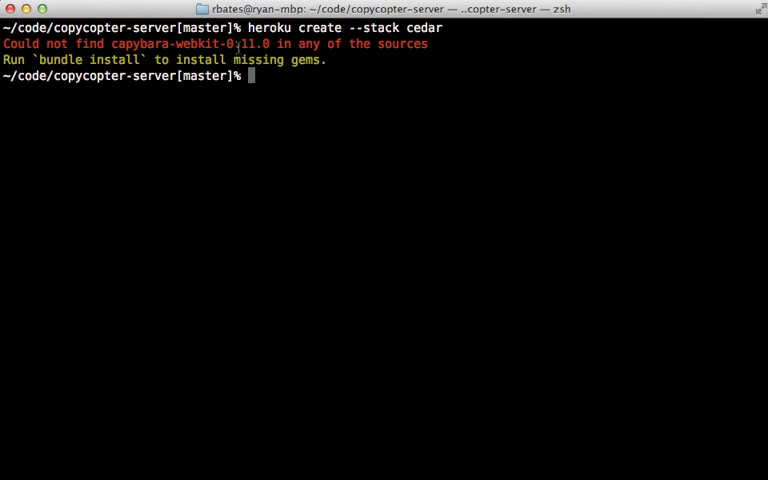
Run bundle install --without=test to install the gems minus the test group
{"action": "type", "text": "bundl"}
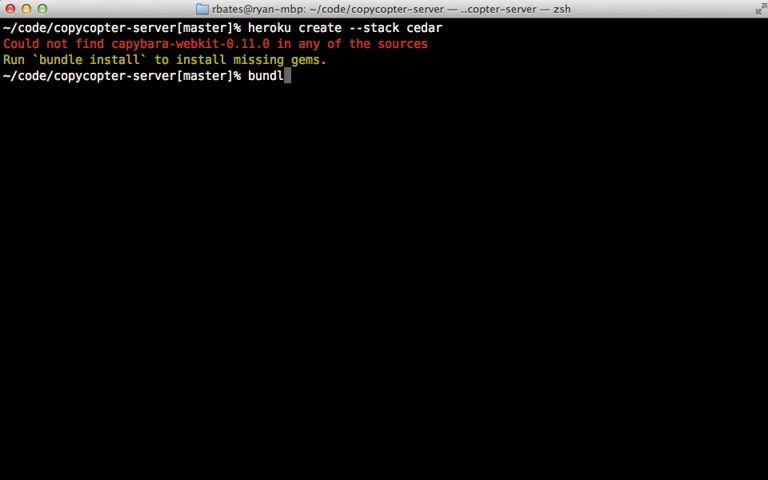
{"action": "type", "text": "e install --w"}
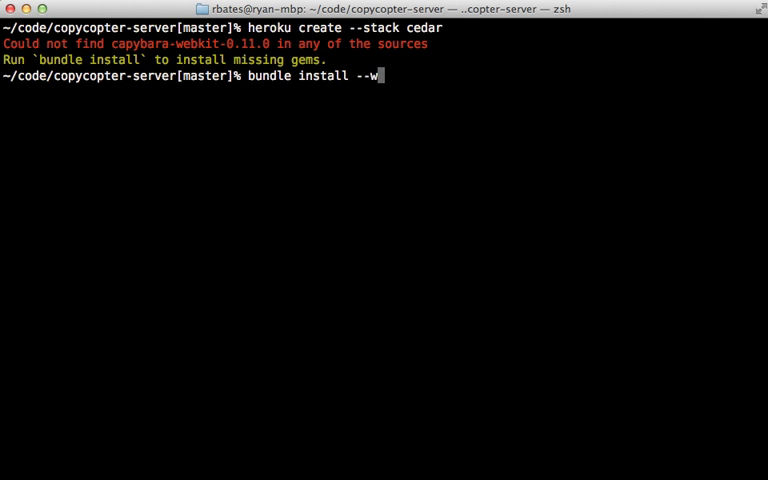
{"action": "type", "text": "ithout=test"}
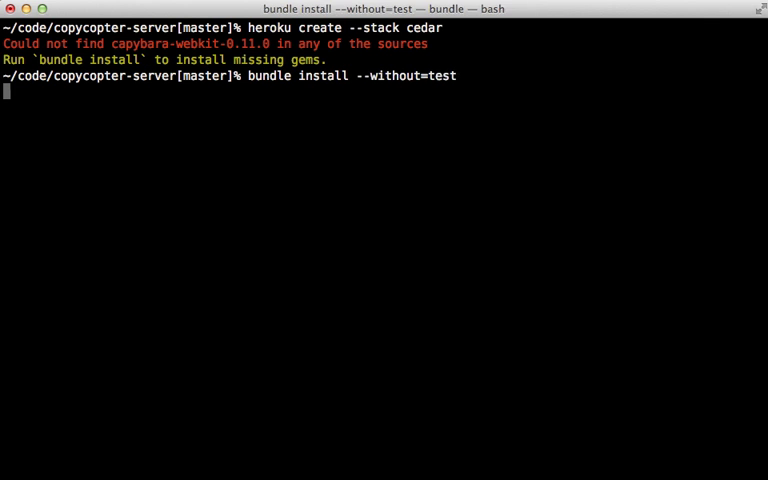
{"action": "key", "text": "Return"}
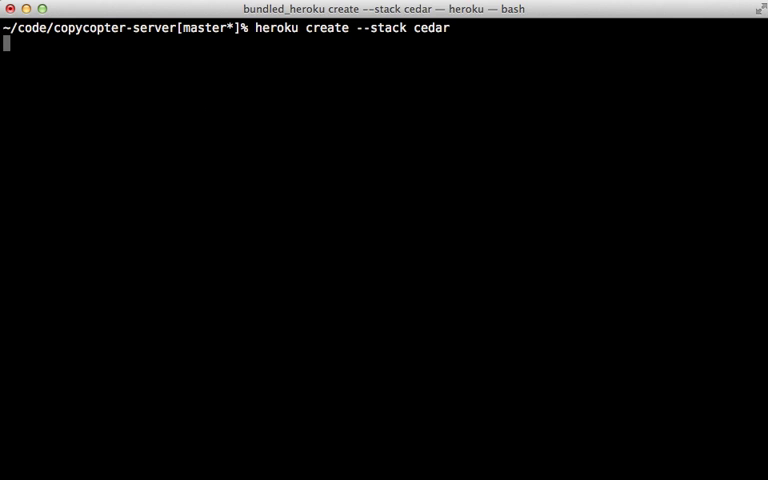
Create the Heroku app on the cedar stack and push master to heroku
{"action": "key", "text": "Return"}
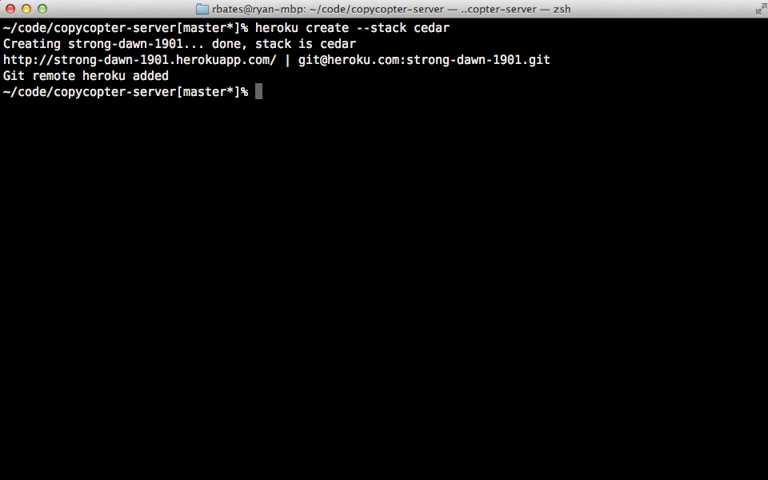
{"action": "type", "text": "git push"}
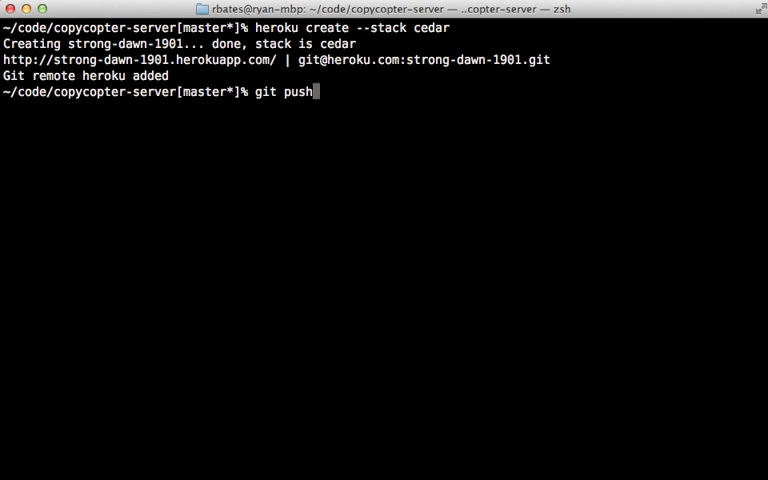
{"action": "type", "text": "heroku master"}
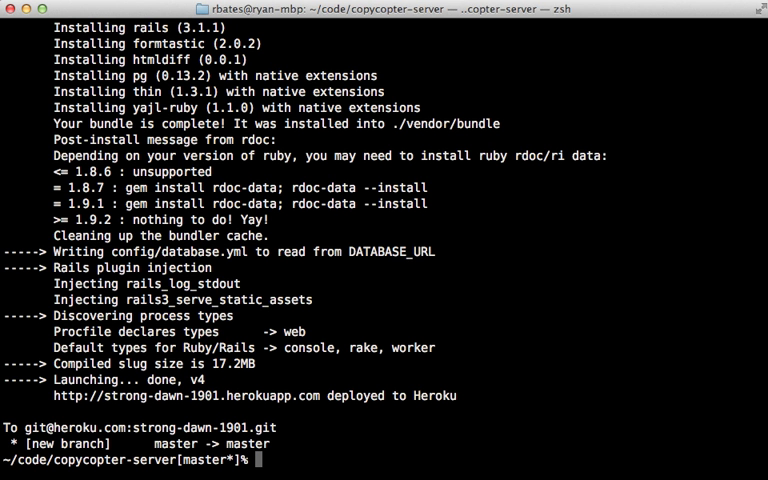
Run heroku run rake db:migrate and restart the Heroku app
{"action": "type", "text": "heroku"}
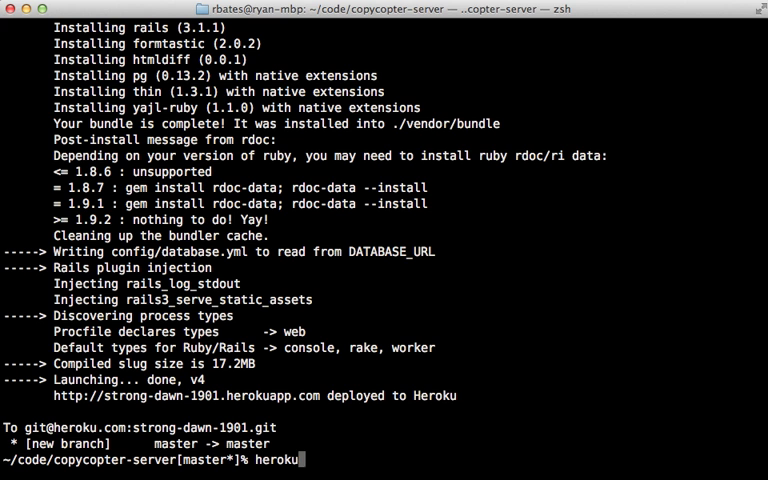
{"action": "type", "text": "run rake db:mig"}
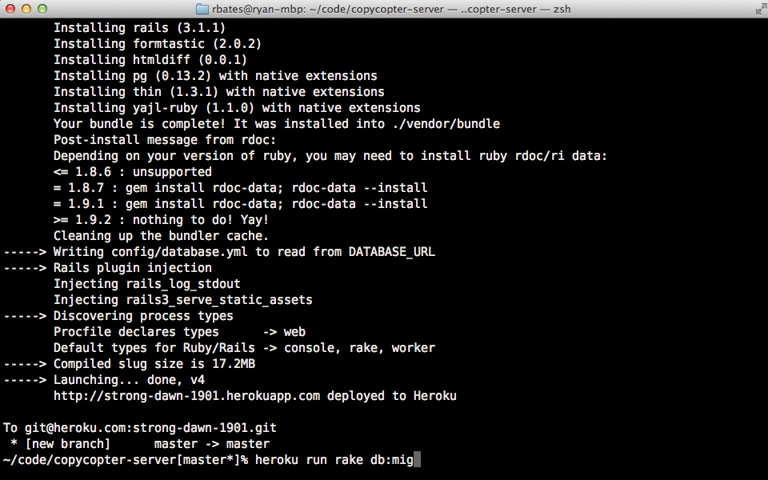
{"action": "key", "text": "Return"}
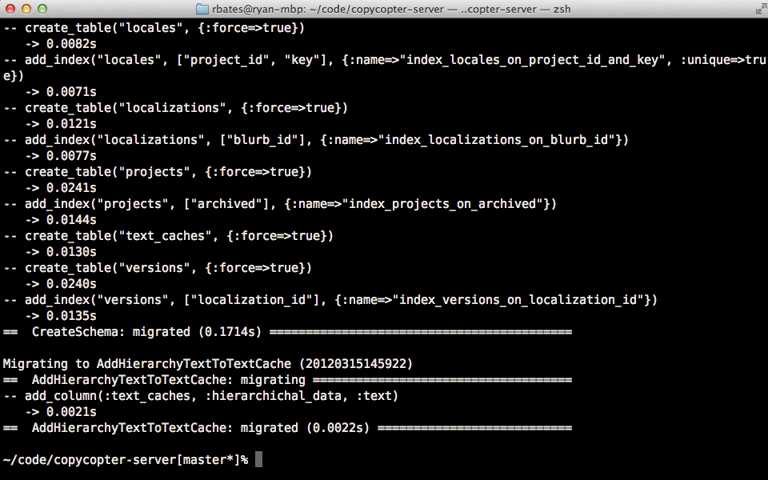
{"action": "type", "text": "heroku restart"}
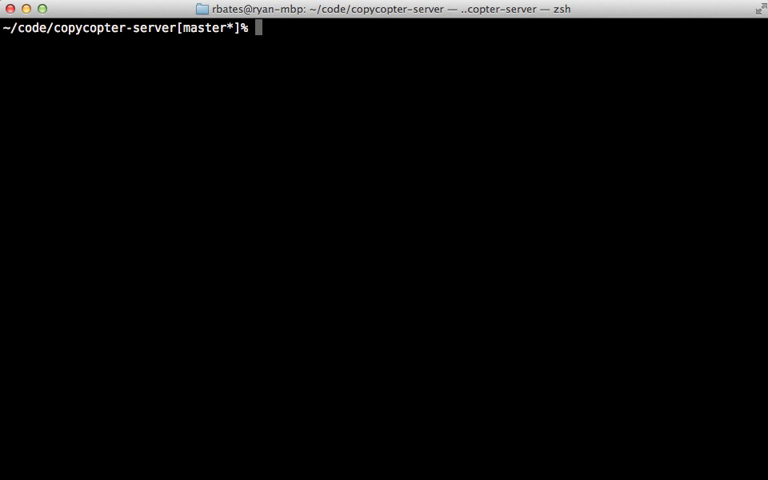
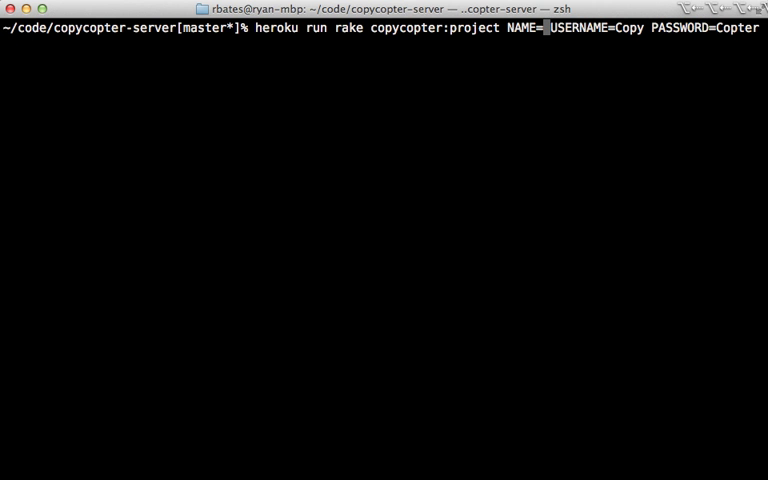
{"action": "type", "text": "Store"}
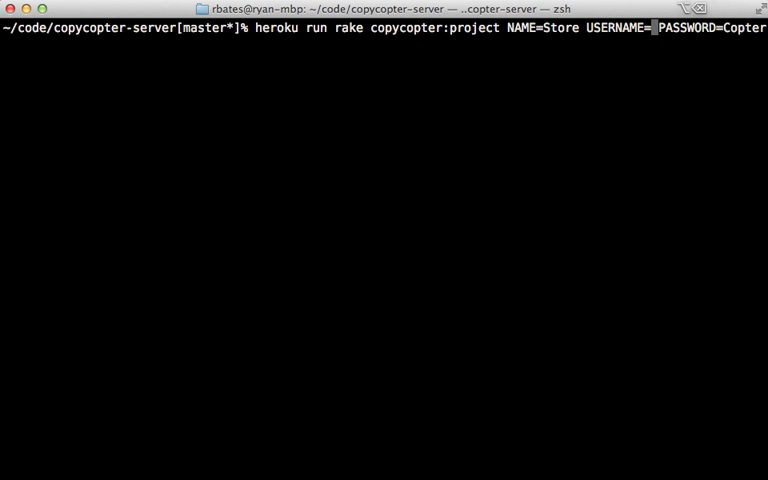
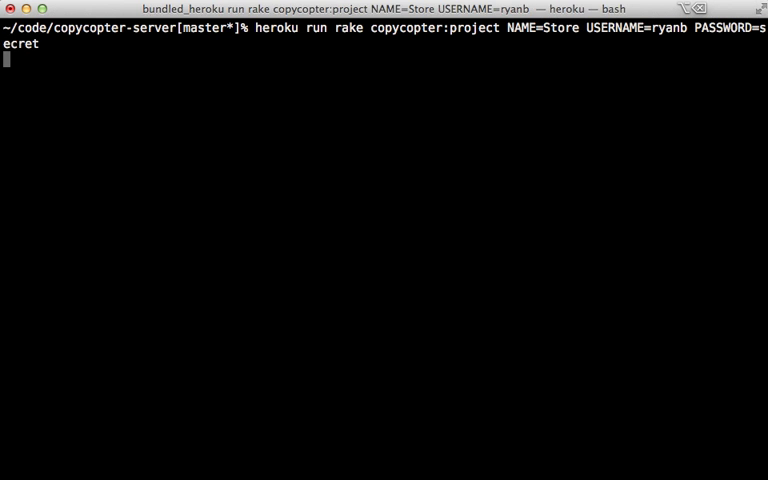
Launch the deployed Copycopter site in the browser with heroku open
{"action": "type", "text": "h"}
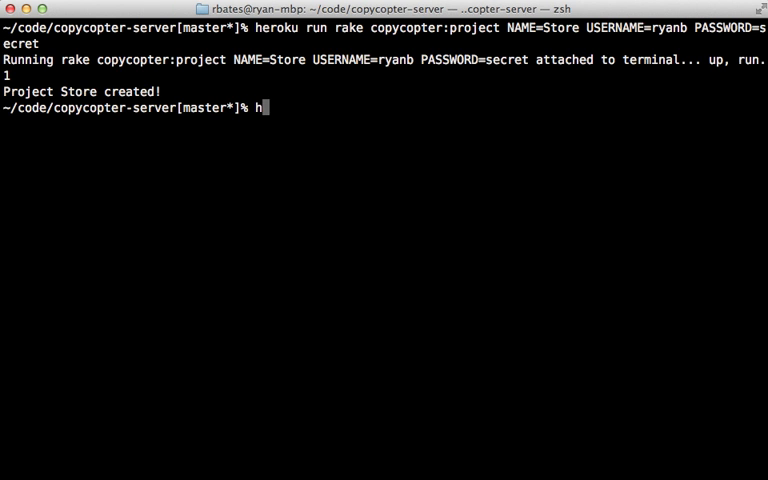
{"action": "type", "text": "eroku open"}
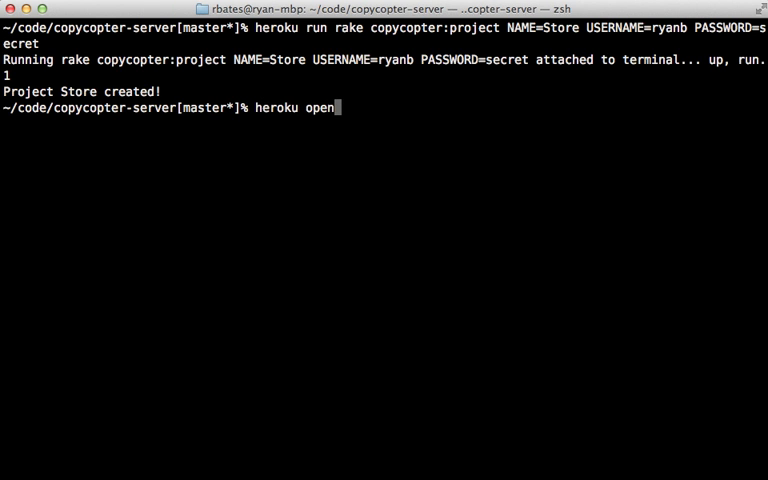
{"action": "key", "text": "Return"}
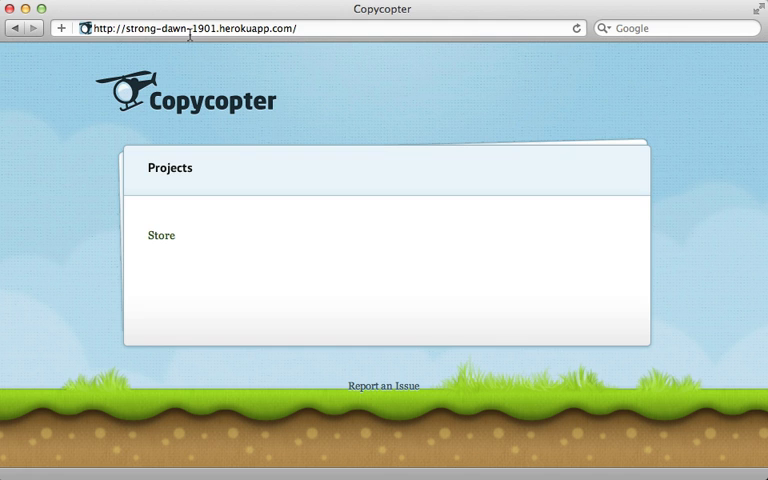
{"action": "mouse_move", "coordinate": [160, 236]}
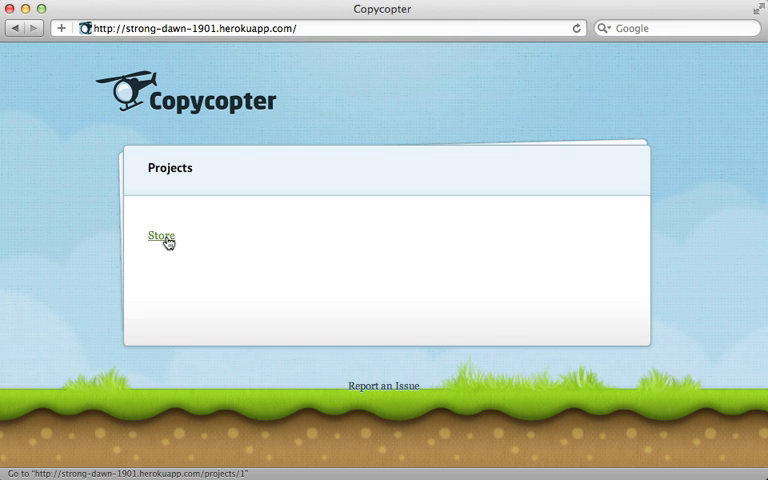
Log in to the Store project as ryanb and scroll to its Rails setup instructions
{"action": "left_click", "coordinate": [160, 236]}
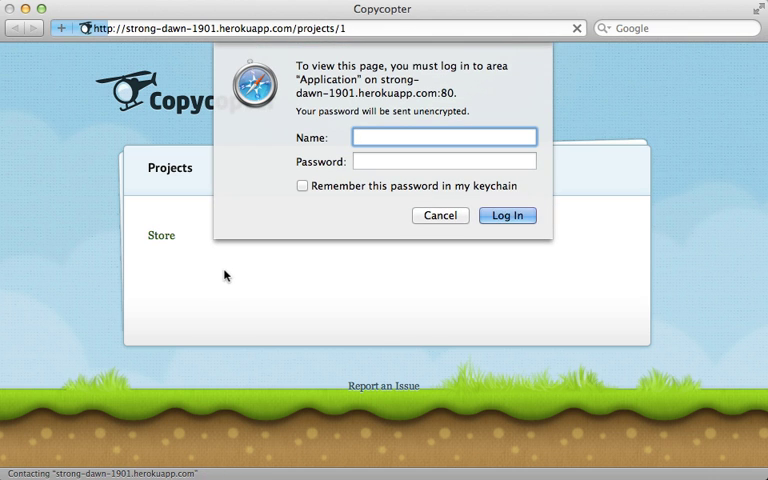
{"action": "type", "text": "ryanb"}
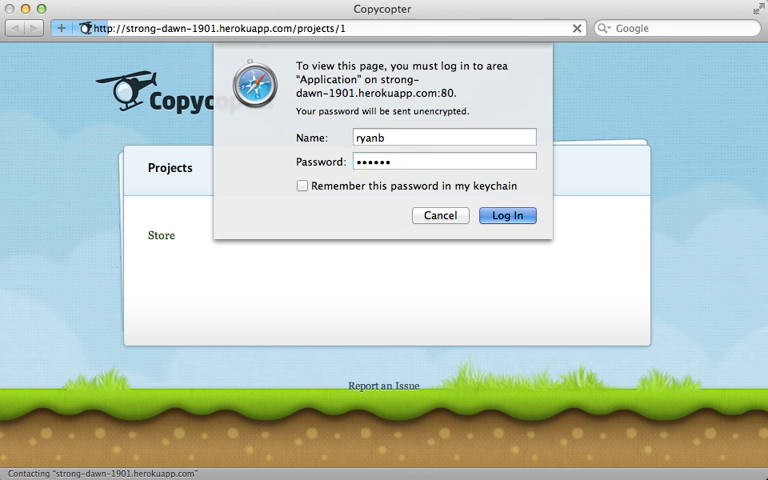
{"action": "left_click", "coordinate": [508, 216]}
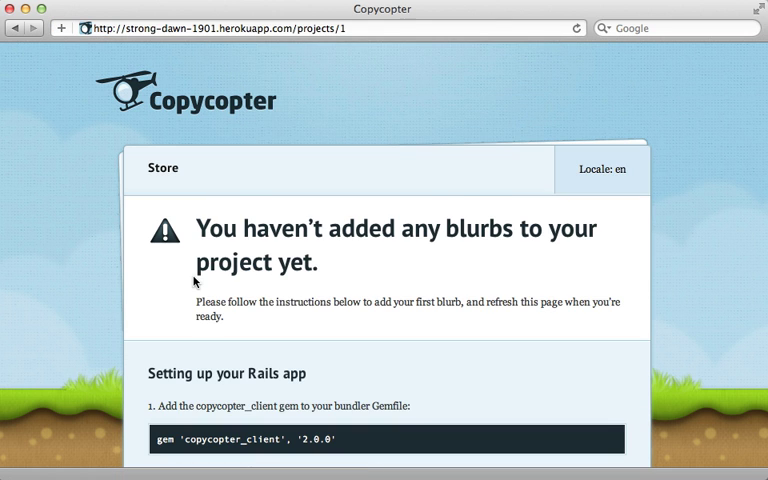
{"action": "mouse_move", "coordinate": [188, 304]}
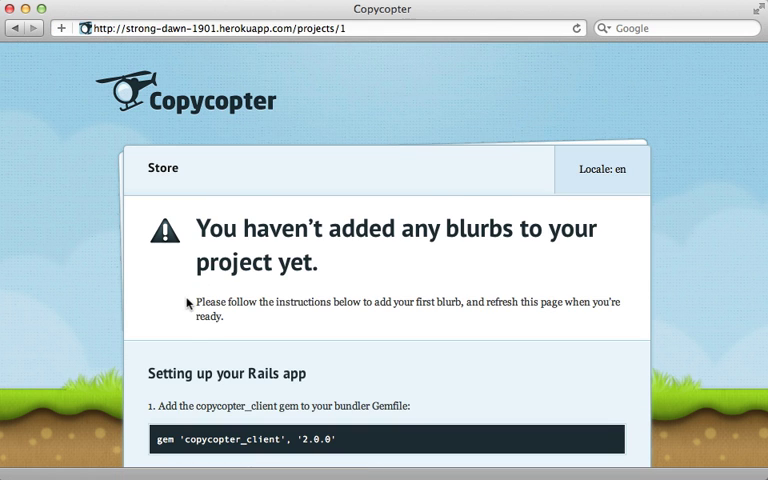
{"action": "scroll", "scroll_direction": "down", "scroll_amount": 3}
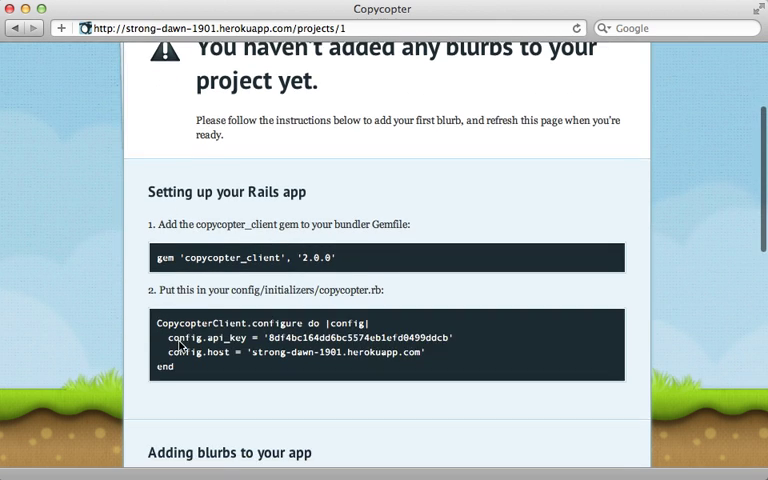
{"action": "scroll", "scroll_direction": "down", "scroll_amount": 3}
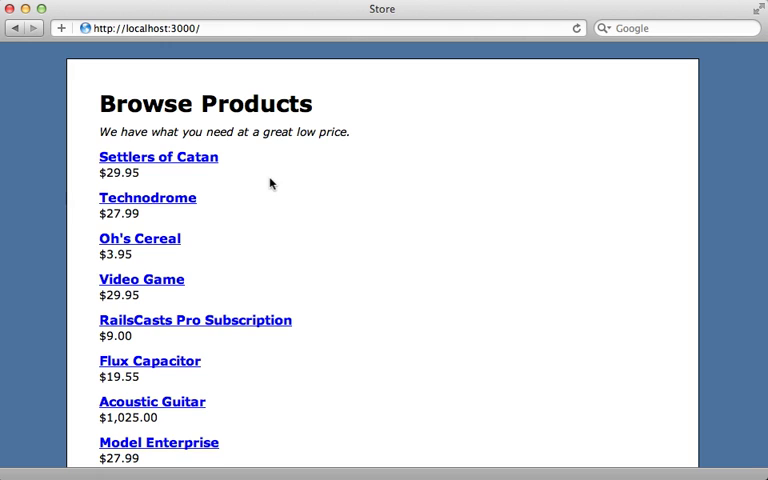
{"action": "mouse_move", "coordinate": [182, 116]}
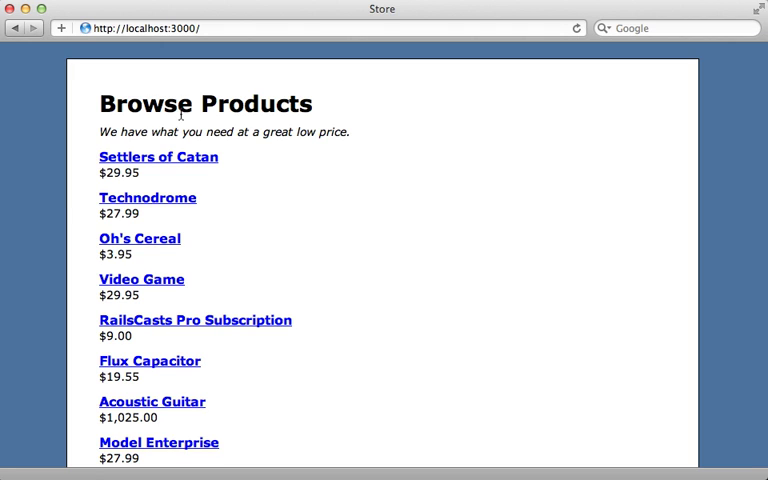
{"action": "mouse_move", "coordinate": [290, 162]}
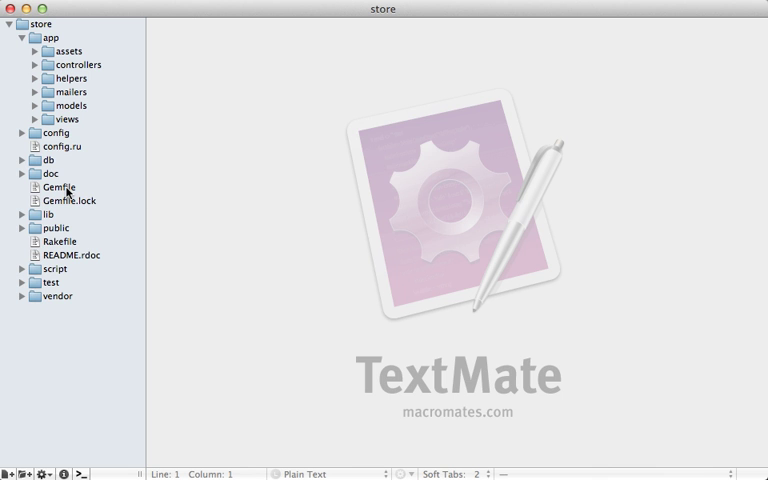
Add gem 'copycopter_client' to the Store Gemfile and save it
{"action": "double_click", "coordinate": [58, 188]}
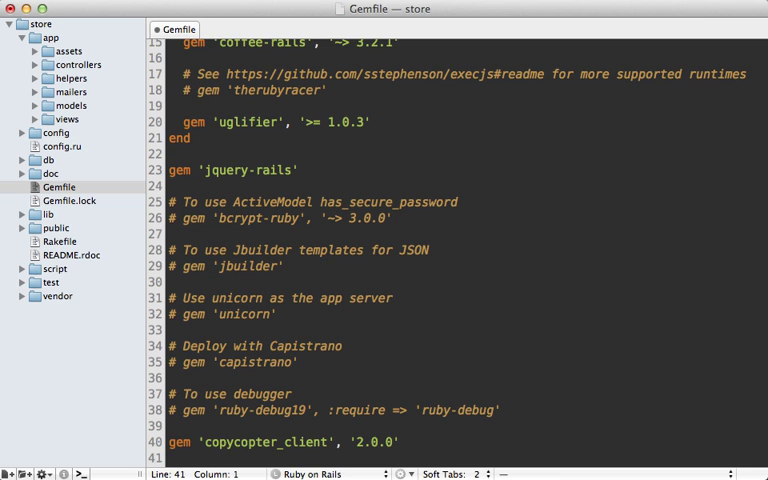
{"action": "key", "text": "cmd+s"}
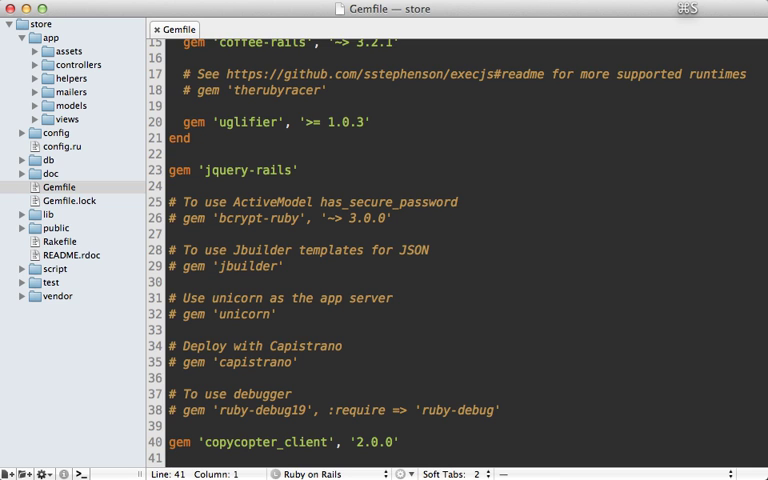
{"action": "mouse_move", "coordinate": [4, 140]}
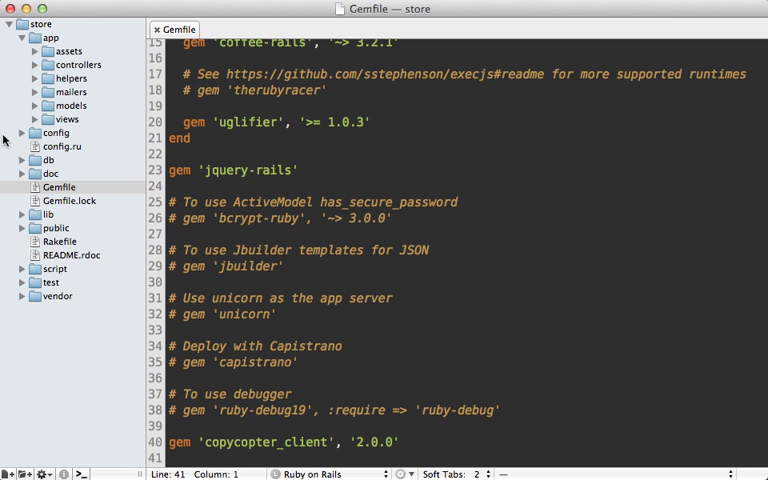
Create a new copycopter.rb file in config/initializers
{"action": "left_click", "coordinate": [32, 132]}
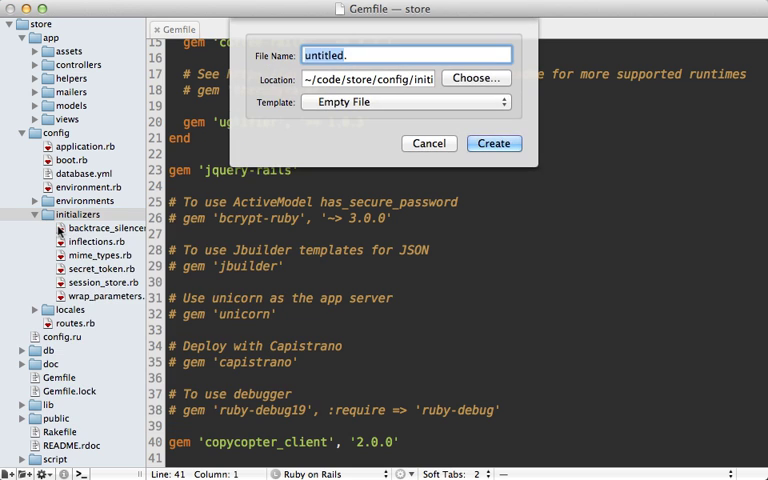
{"action": "type", "text": "copycopter.r"}
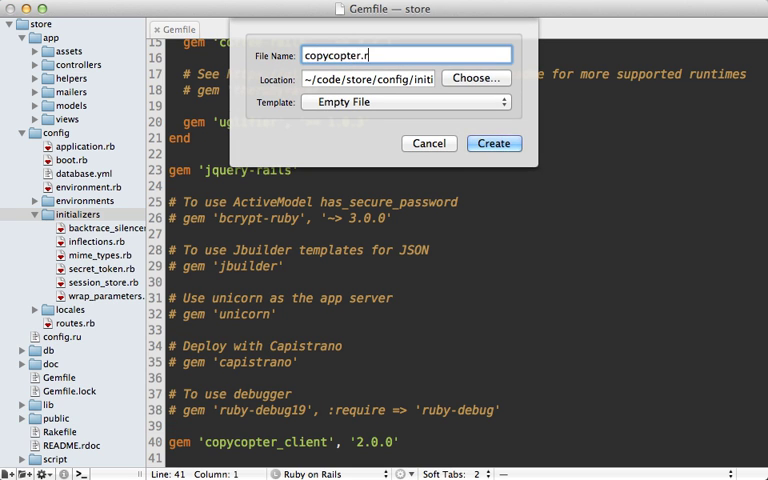
{"action": "left_click", "coordinate": [492, 144]}
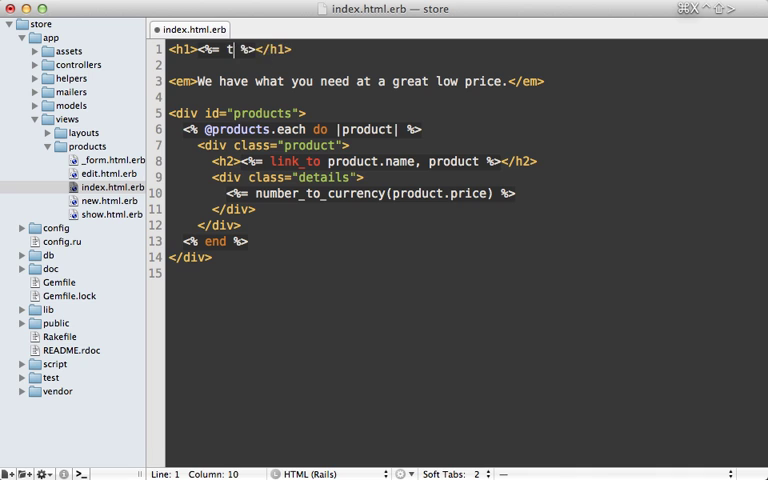
Replace the h1 with t "products.headline" defaulting to Browse Products and the em text with t ".tagline"
{"action": "type", "text": "\"\""}
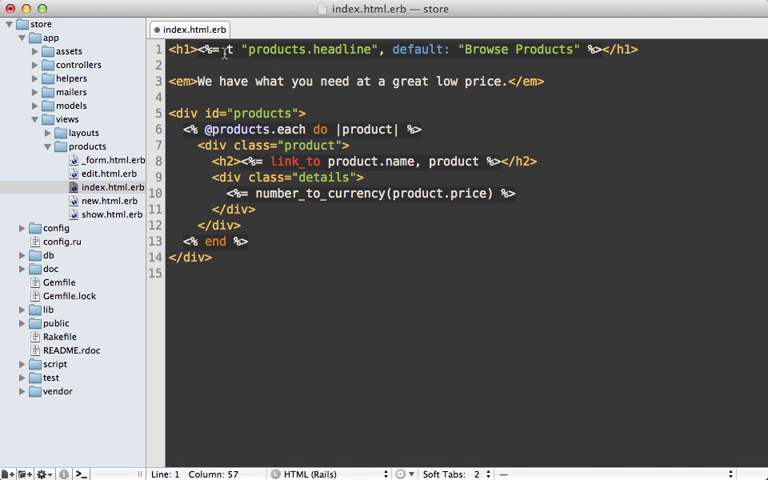
{"action": "left_click", "coordinate": [230, 48]}
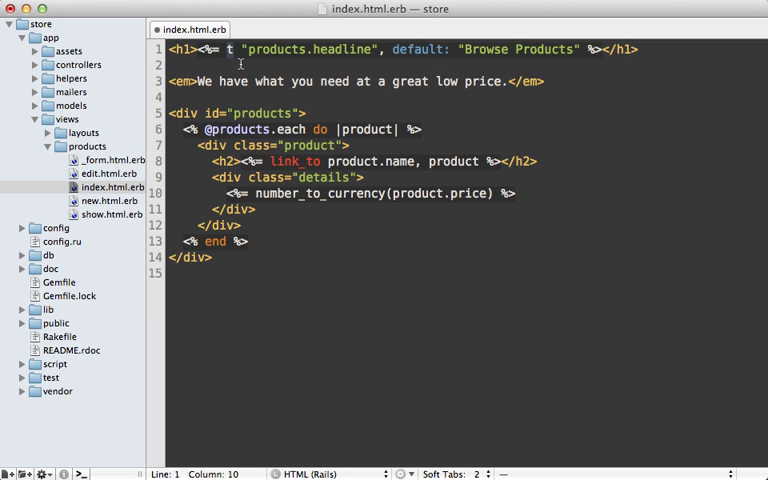
{"action": "mouse_move", "coordinate": [492, 86]}
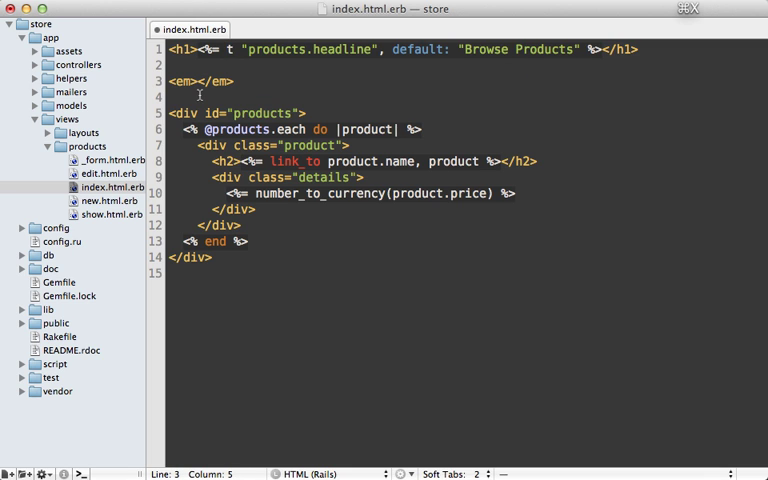
{"action": "type", "text": "<%= t \"\" %>"}
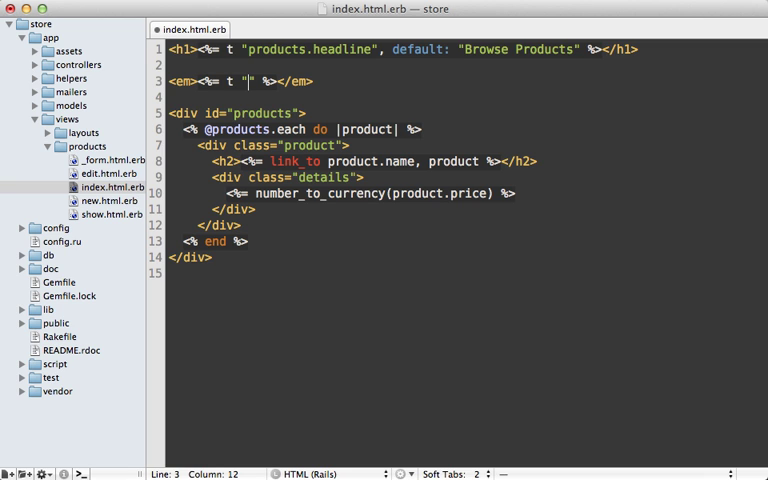
{"action": "type", "text": "."}
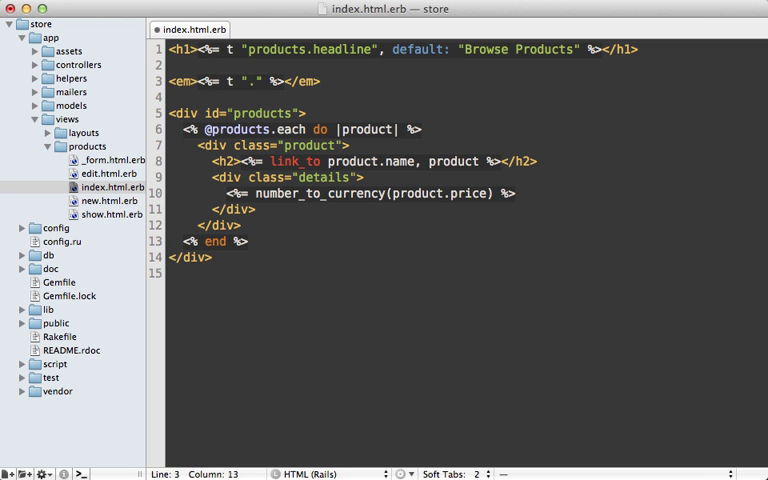
{"action": "type", "text": "tagline"}
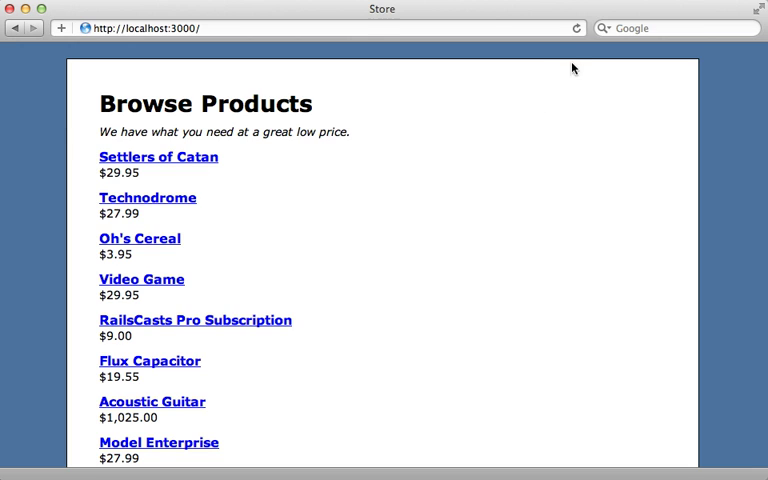
In the Store project, search 'headline' and open the products.headline blurb showing Browse Products
{"action": "left_click", "coordinate": [576, 28]}
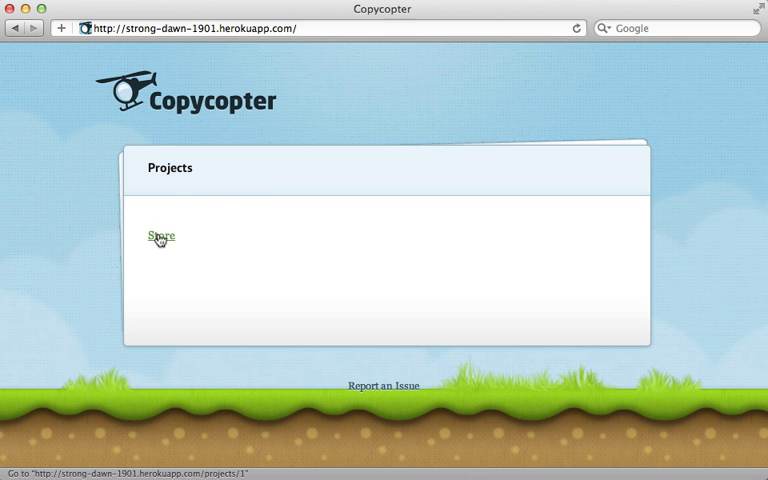
{"action": "left_click", "coordinate": [160, 236]}
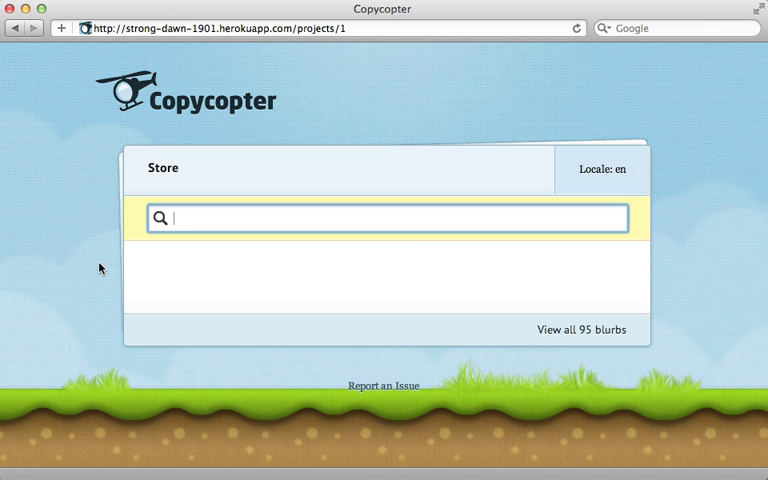
{"action": "type", "text": "headline"}
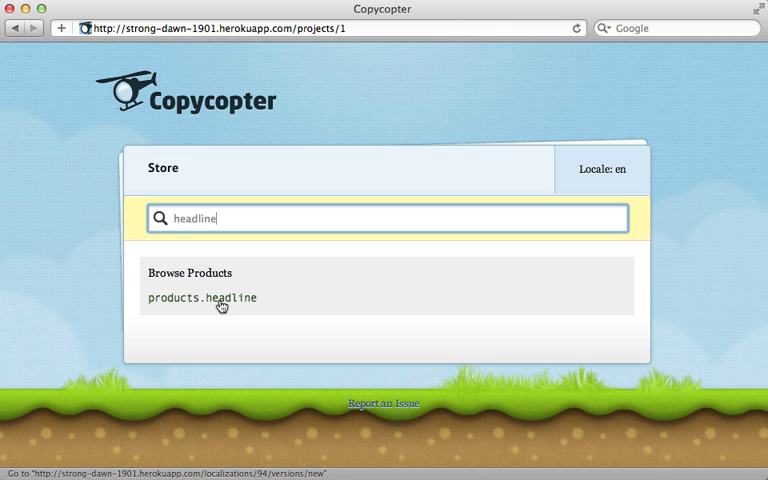
{"action": "left_click", "coordinate": [200, 296]}
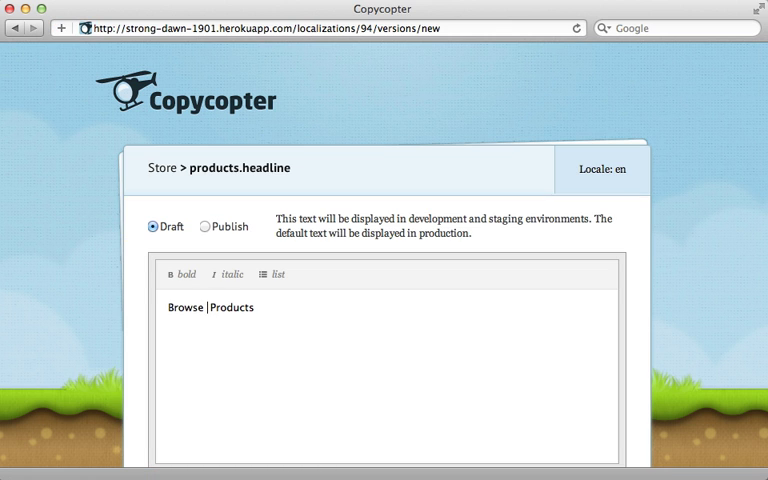
Edit the blurb to Browse Our Products, save it as a draft, and confirm it on the local Store page
{"action": "type", "text": "Our"}
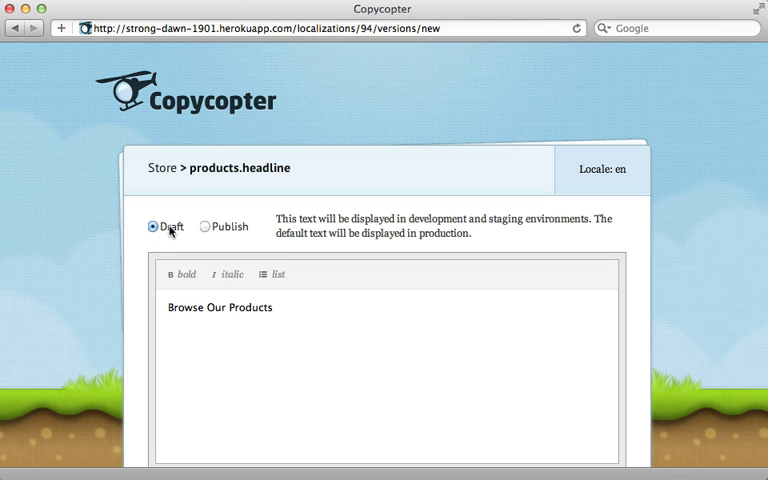
{"action": "mouse_move", "coordinate": [224, 228]}
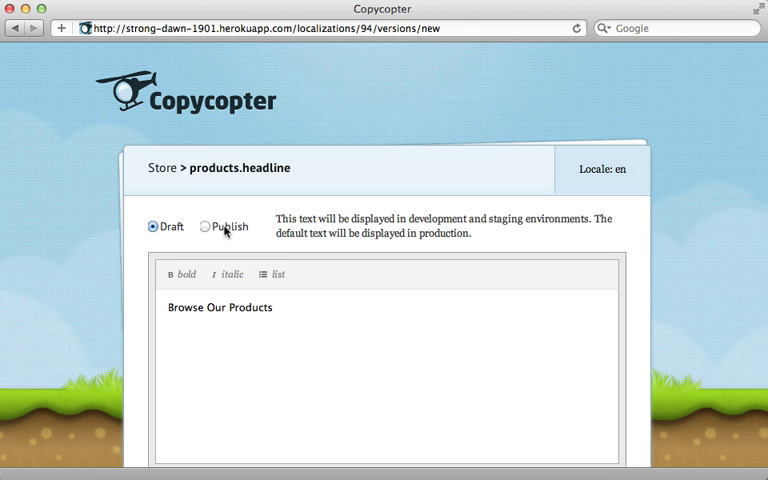
{"action": "left_click", "coordinate": [206, 226]}
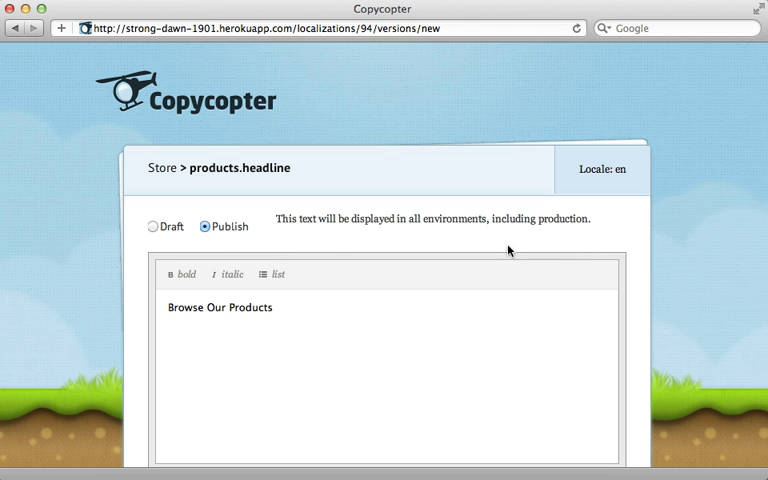
{"action": "mouse_move", "coordinate": [150, 228]}
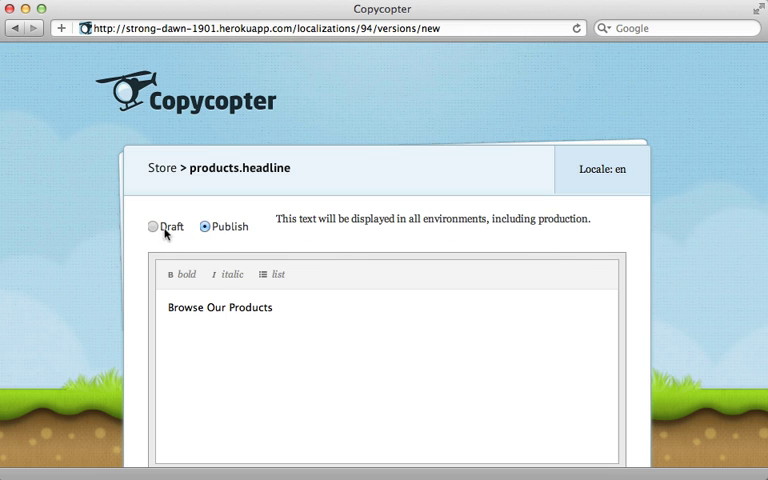
{"action": "left_click", "coordinate": [152, 228]}
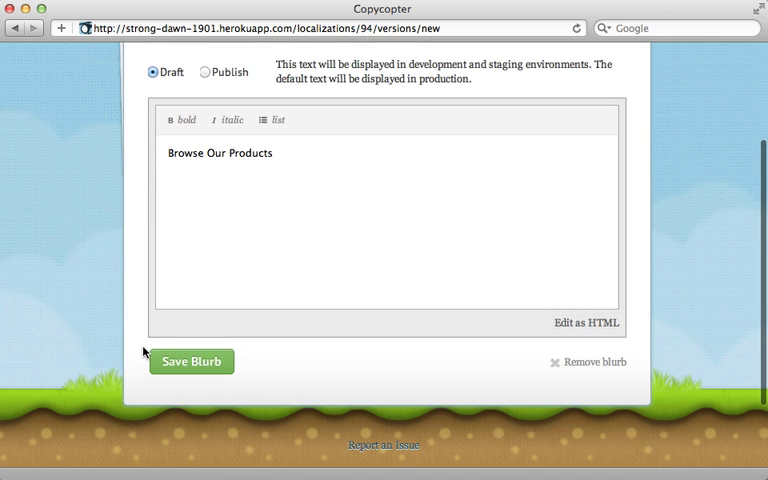
{"action": "left_click", "coordinate": [192, 360]}
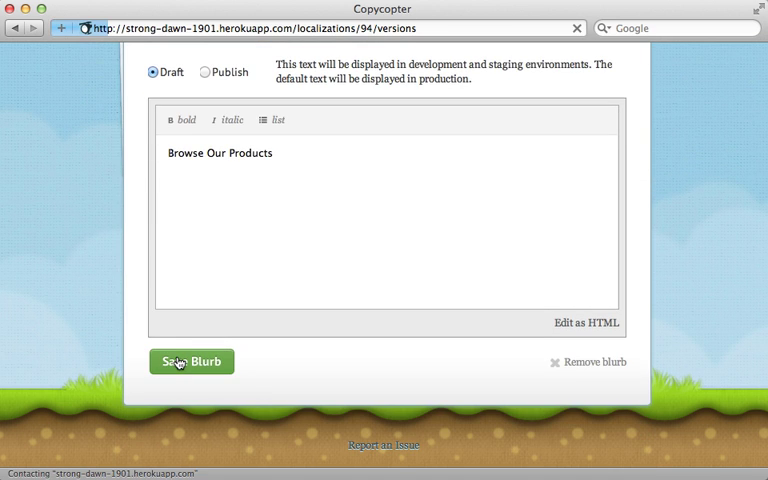
{"action": "left_click", "coordinate": [190, 360]}
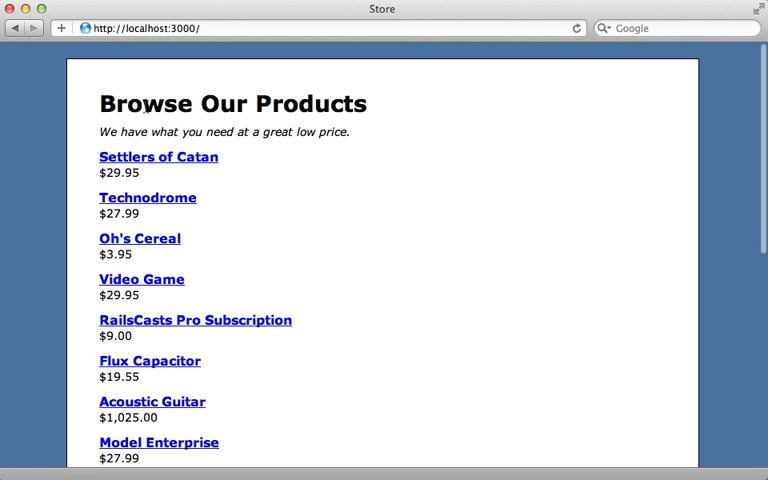
{"action": "double_click", "coordinate": [232, 104]}
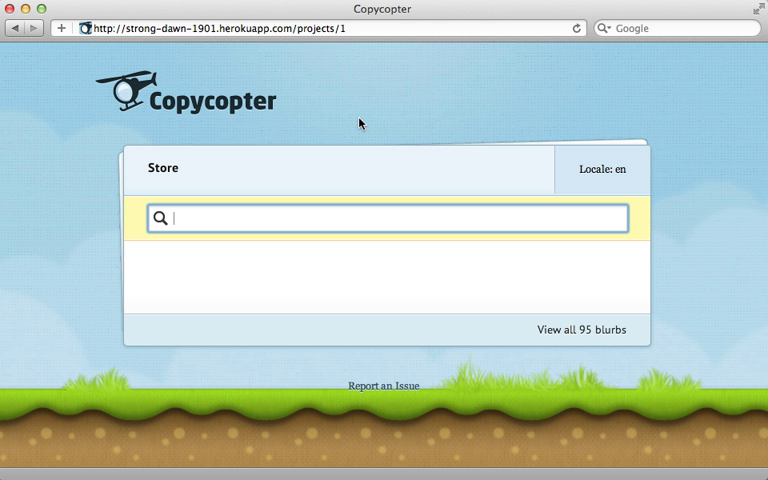
Search 'tagline', open the products.index.tagline blurb, select a word and follow the Locale link
{"action": "type", "text": "tagline"}
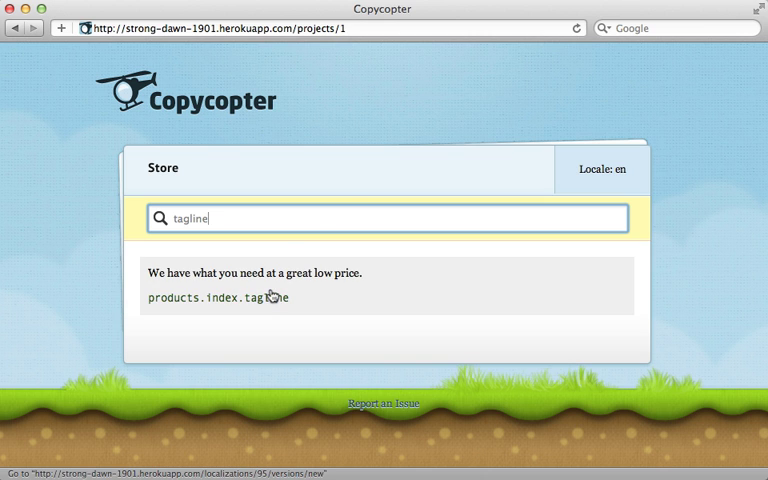
{"action": "mouse_move", "coordinate": [168, 308]}
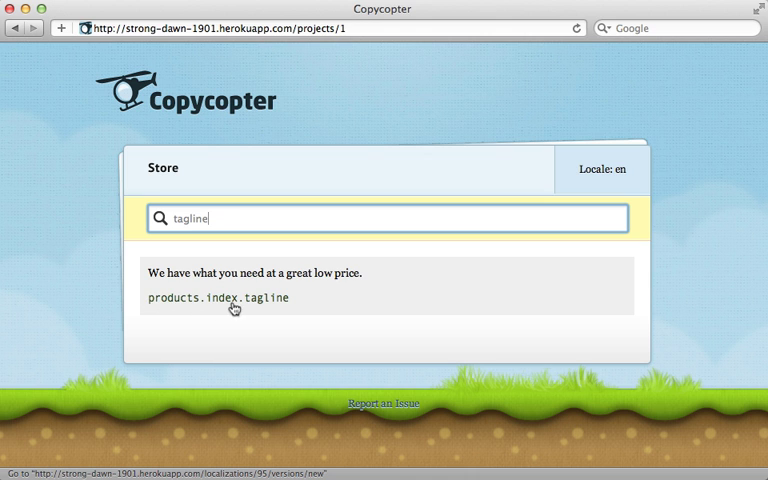
{"action": "mouse_move", "coordinate": [304, 300]}
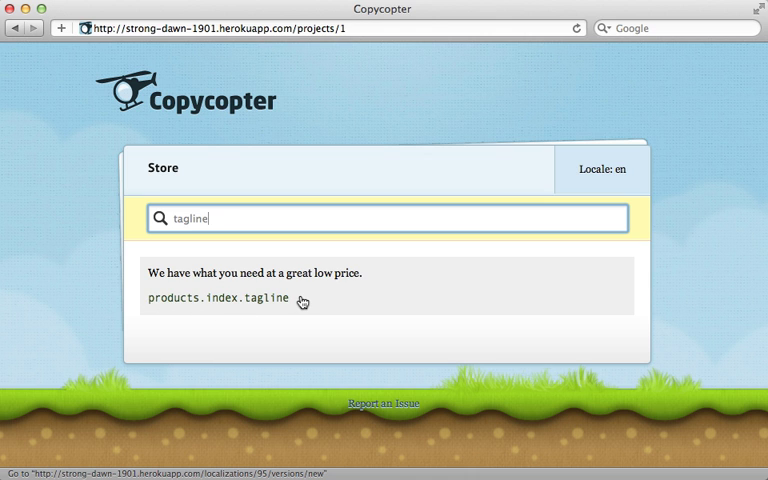
{"action": "left_click", "coordinate": [220, 298]}
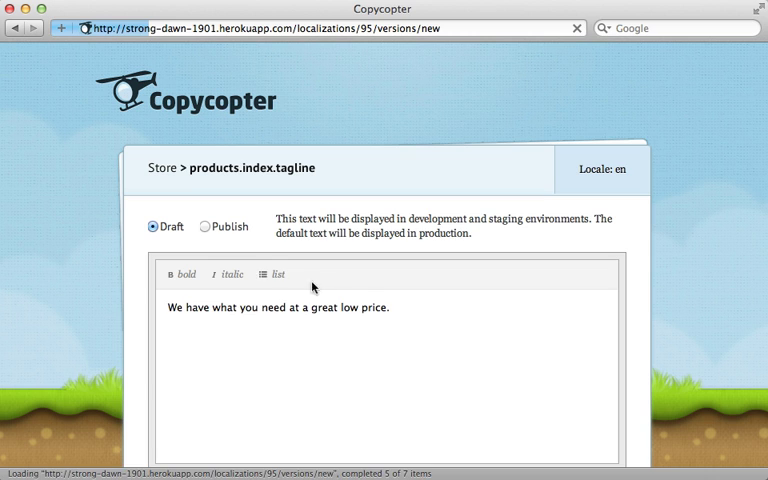
{"action": "double_click", "coordinate": [220, 308]}
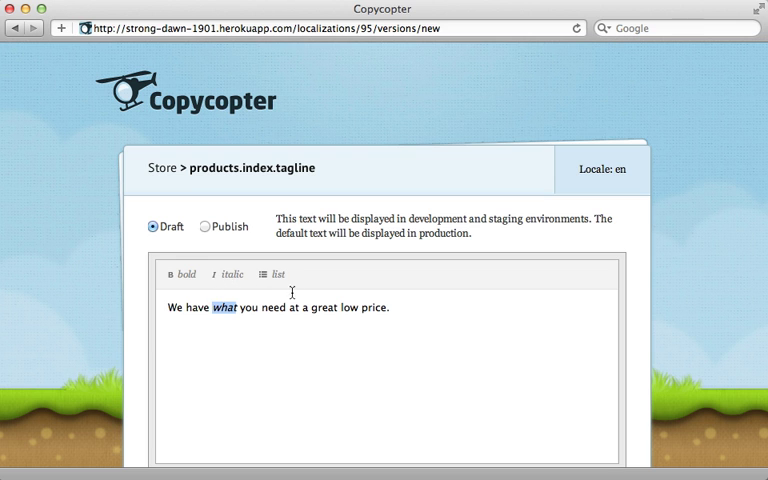
{"action": "mouse_move", "coordinate": [604, 168]}
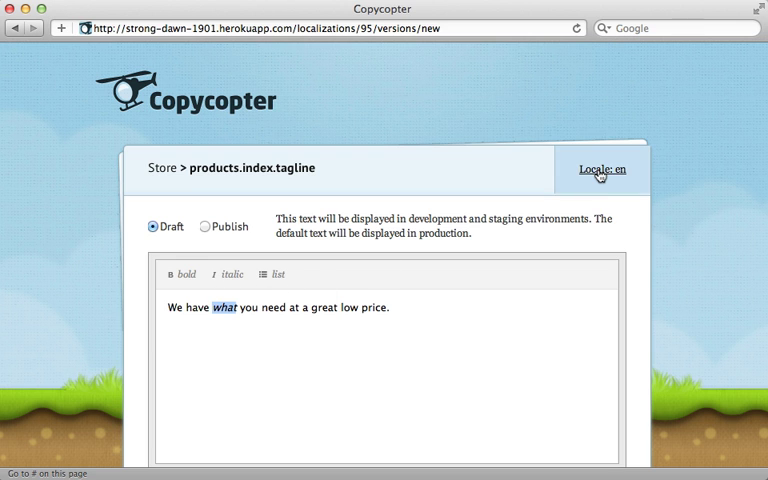
{"action": "left_click", "coordinate": [602, 168]}
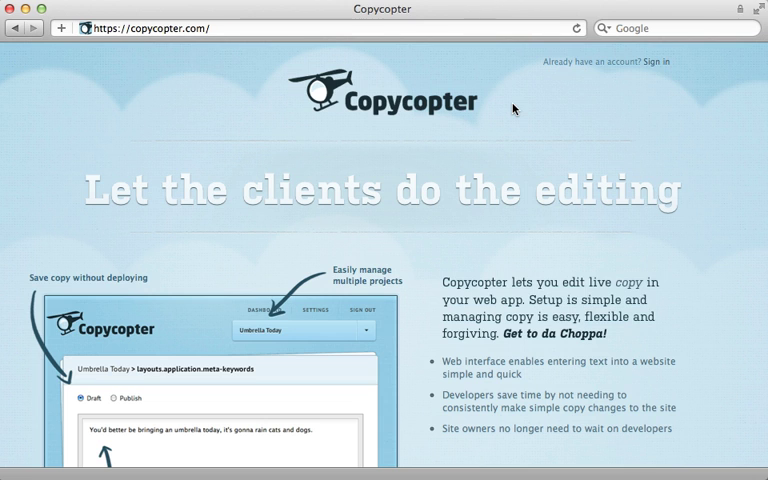
{"action": "mouse_move", "coordinate": [504, 116]}
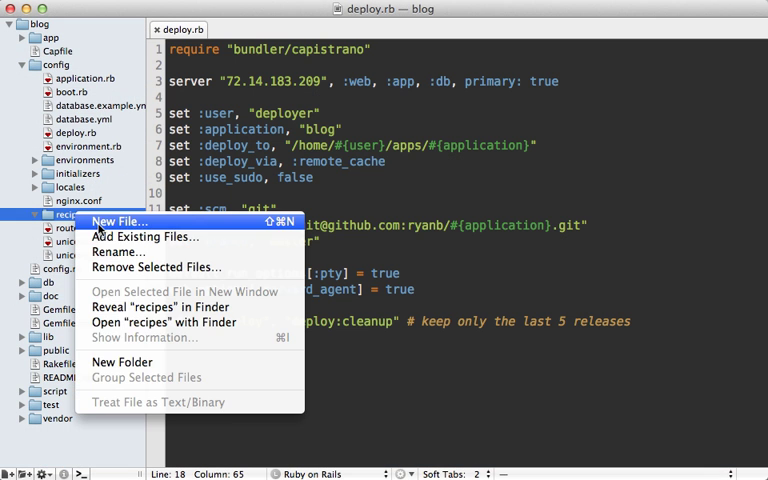
Create an empty nginx.rb in the recipes folder, then run cap deploy:install in Terminal
{"action": "left_click", "coordinate": [120, 220]}
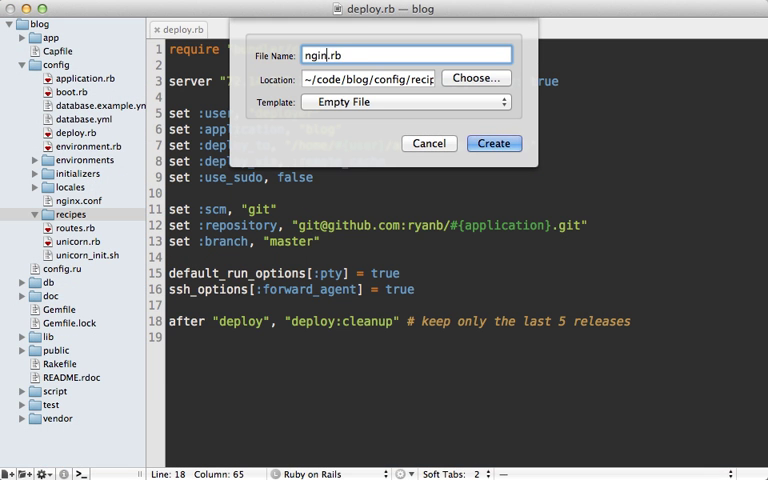
{"action": "left_click", "coordinate": [492, 144]}
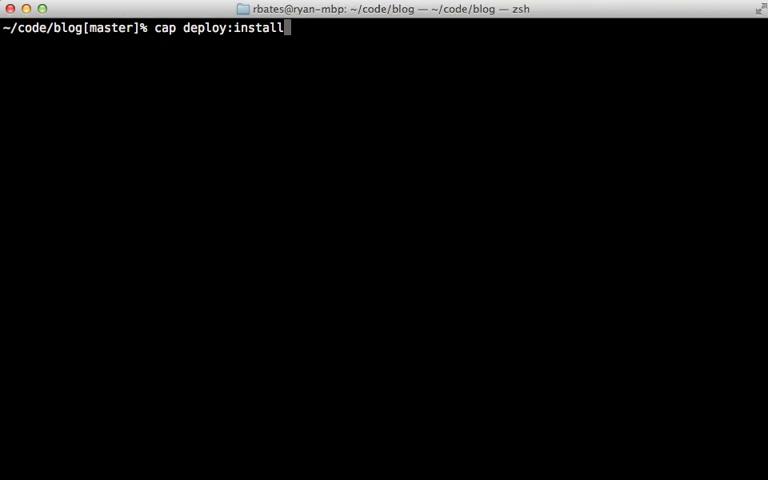
{"action": "key", "text": "Return"}
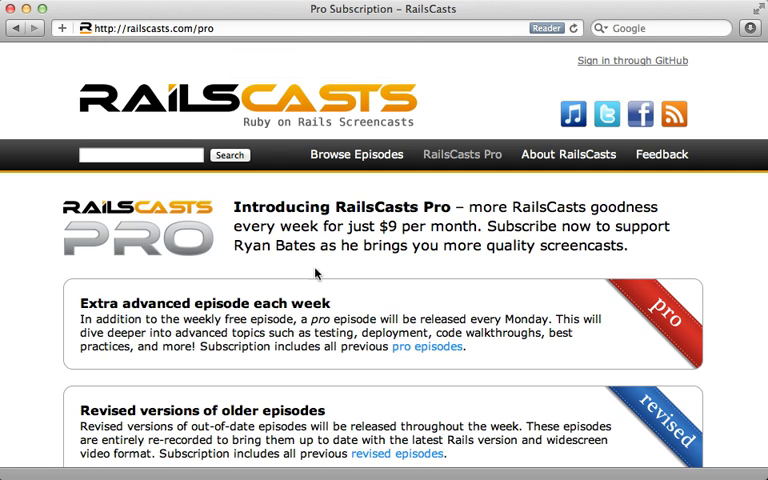
Scroll down to the Subscribe to RailsCasts Pro offer at $9 per month
{"action": "scroll", "scroll_direction": "down", "scroll_amount": 3}
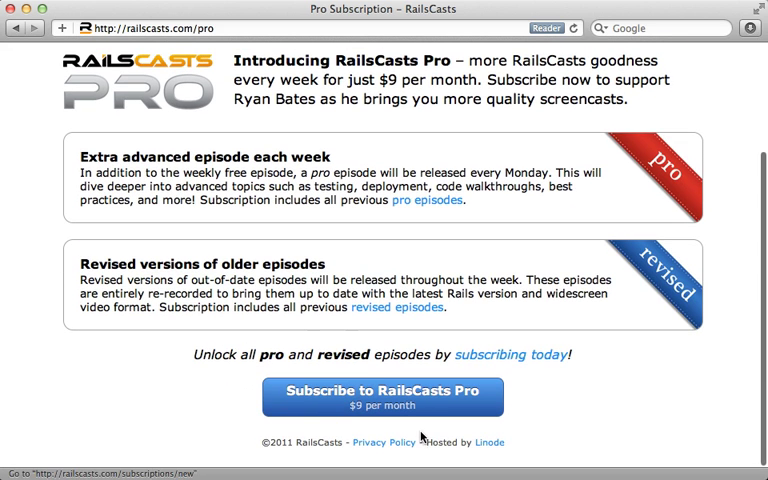